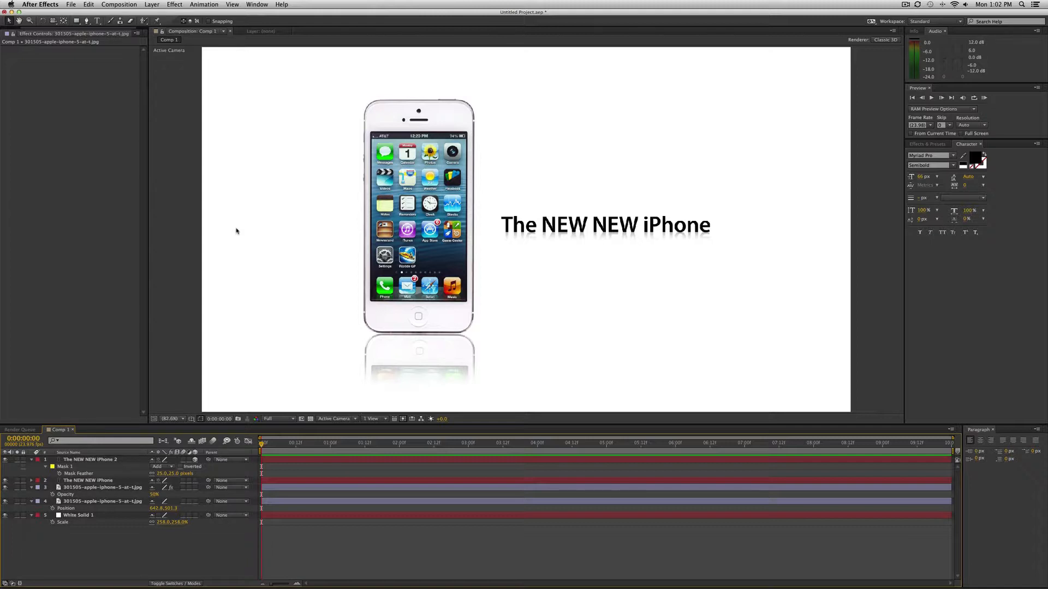
pyautogui.moveTo(201, 242)
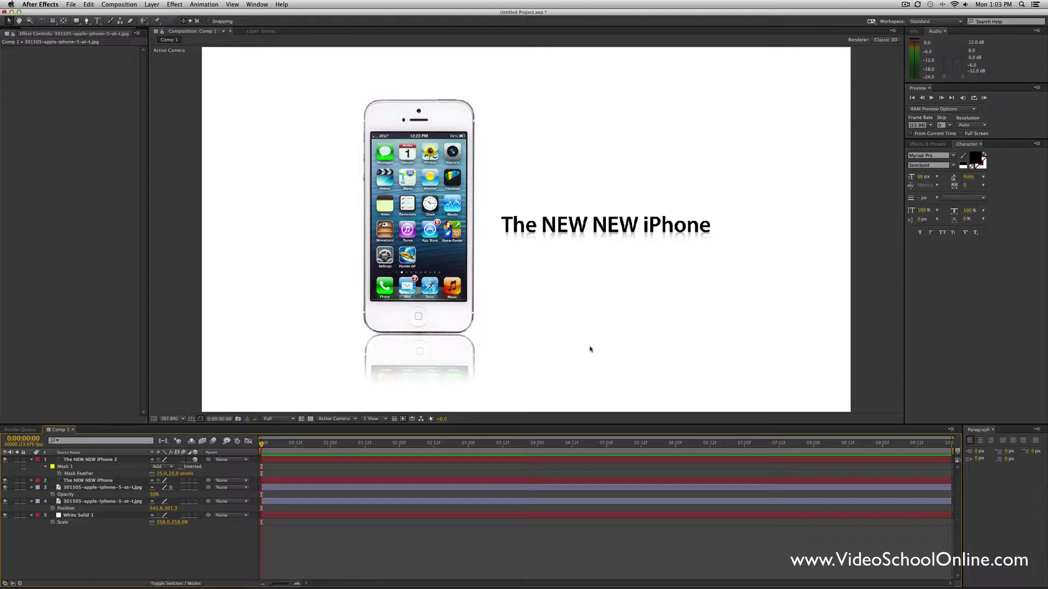
pyautogui.moveTo(256, 207)
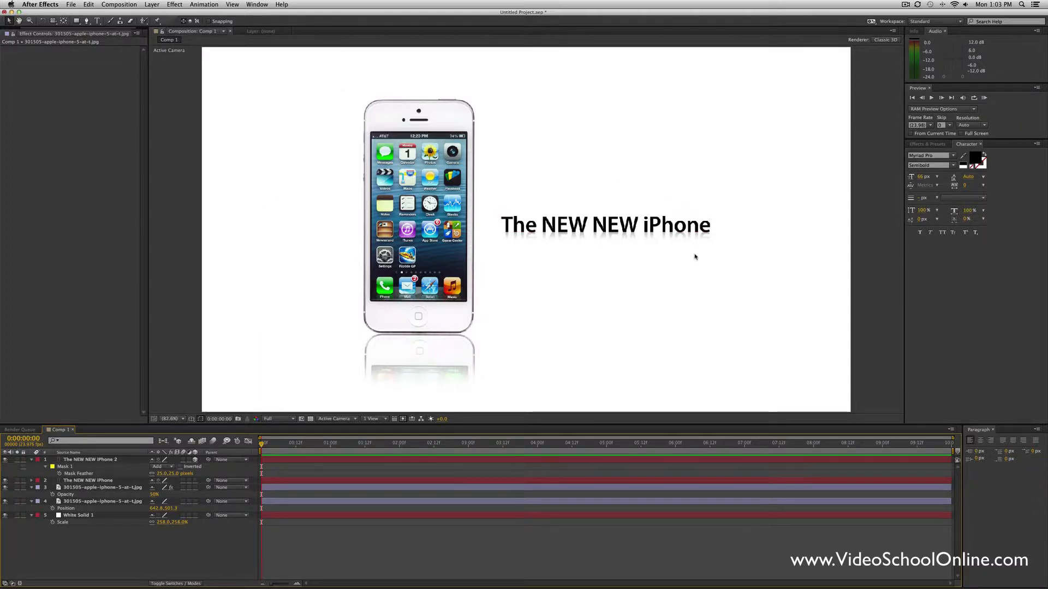
pyautogui.moveTo(700, 181)
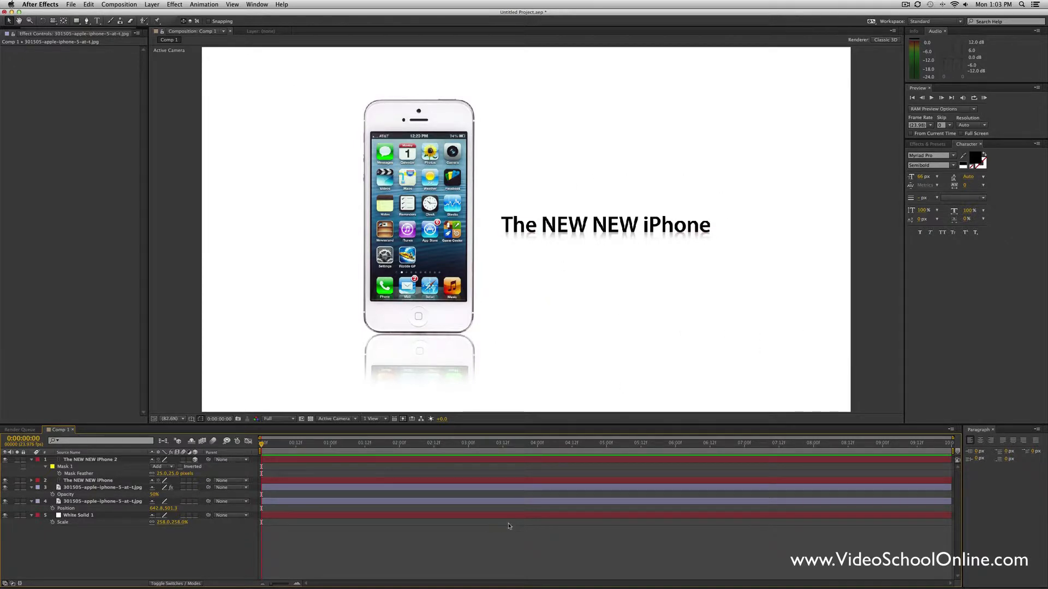
pyautogui.moveTo(635, 454)
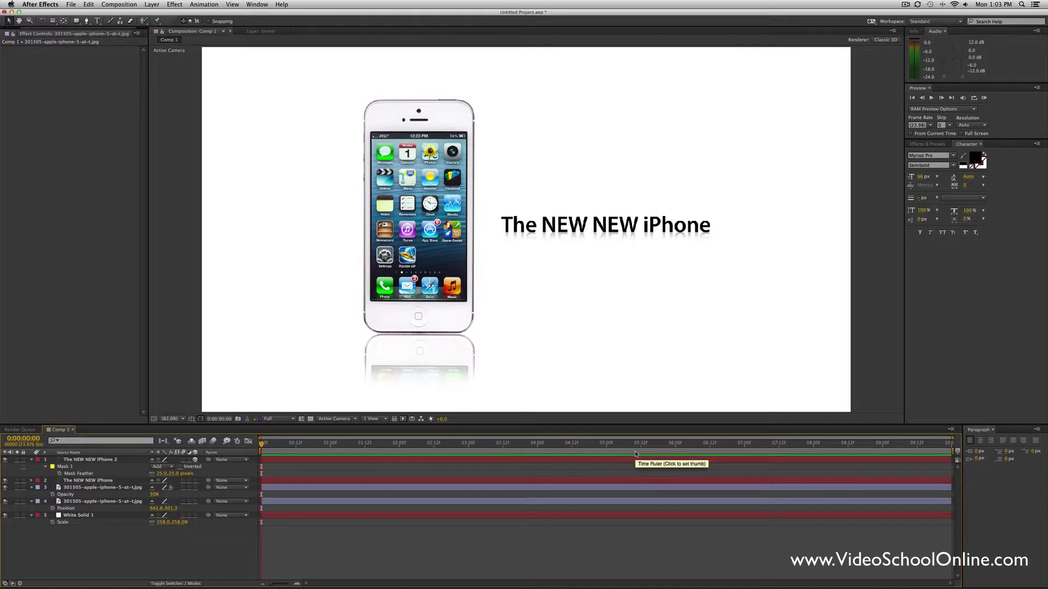
# Step: Collapse all expanded layer properties in the finished reflection comp
pyautogui.press('cmd+s')
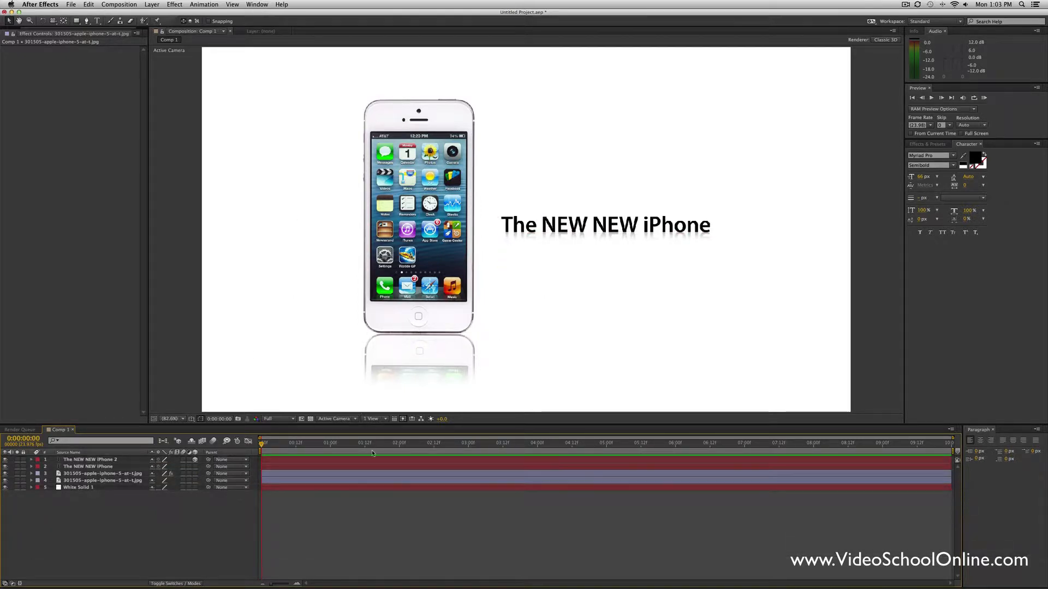
pyautogui.moveTo(894, 154)
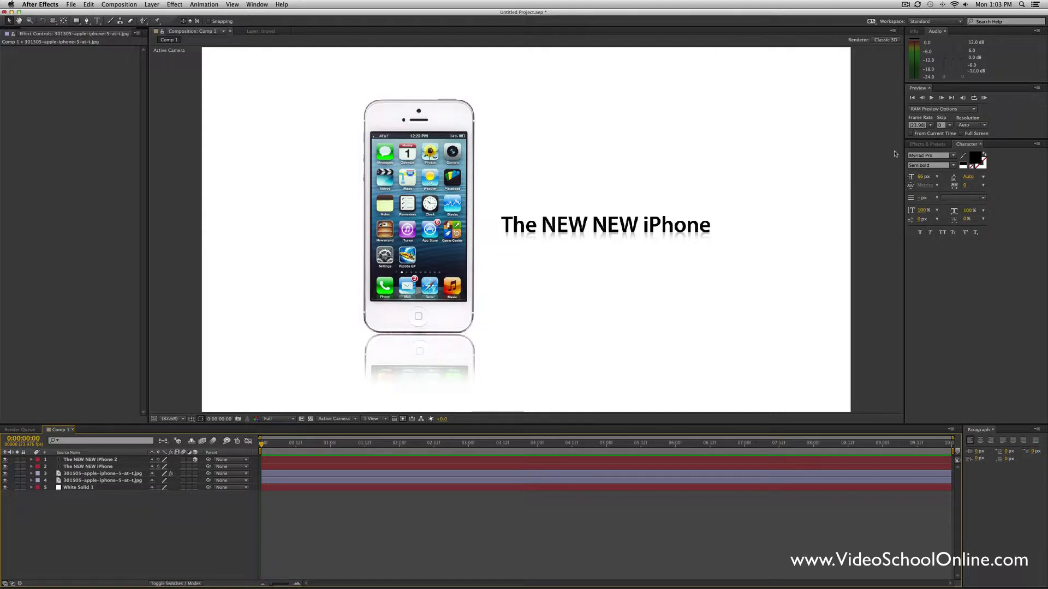
pyautogui.moveTo(603, 99)
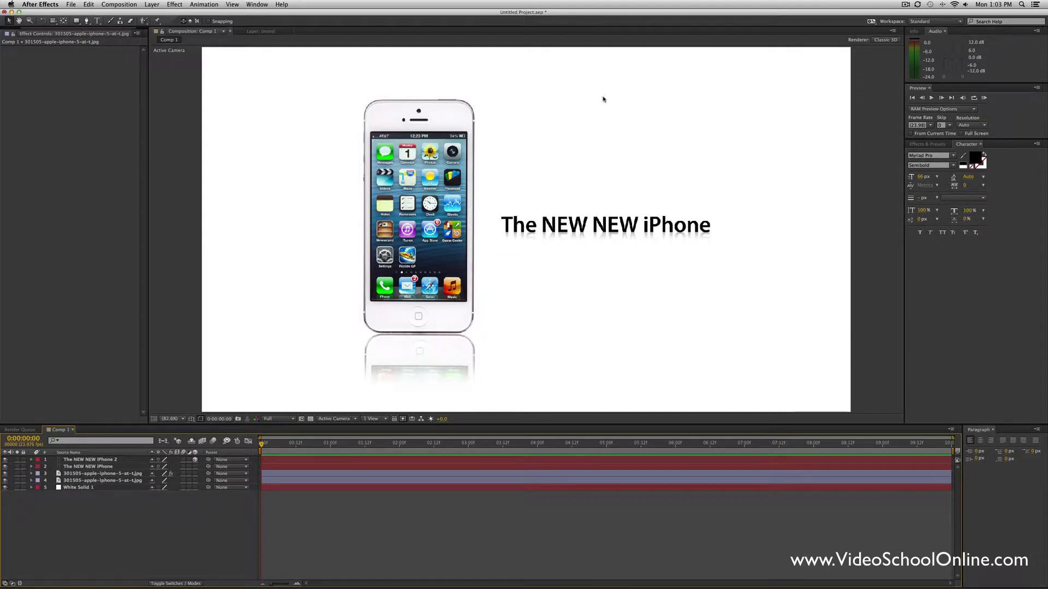
pyautogui.moveTo(637, 54)
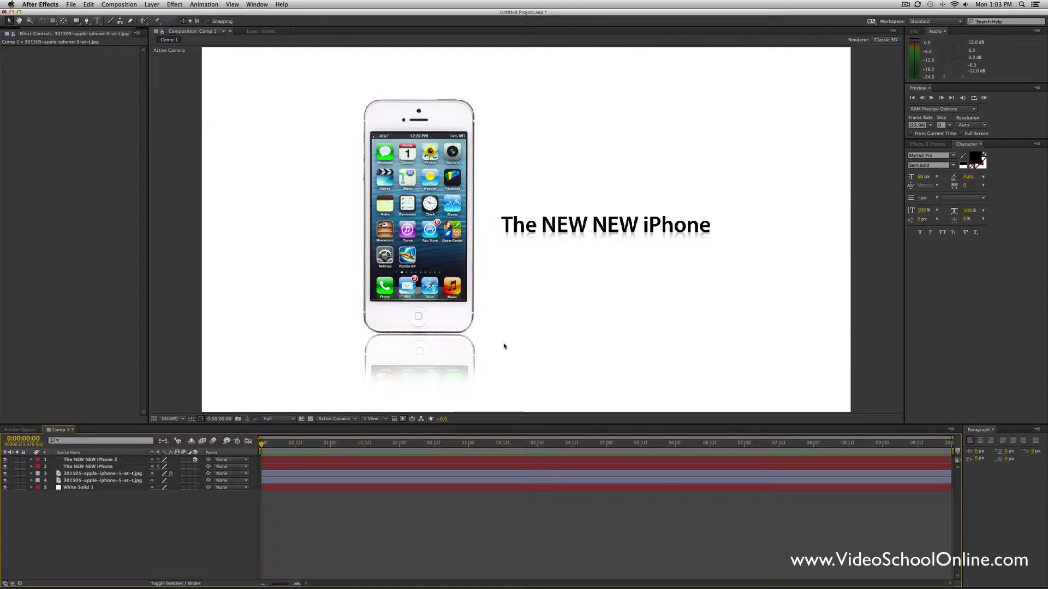
pyautogui.moveTo(91, 367)
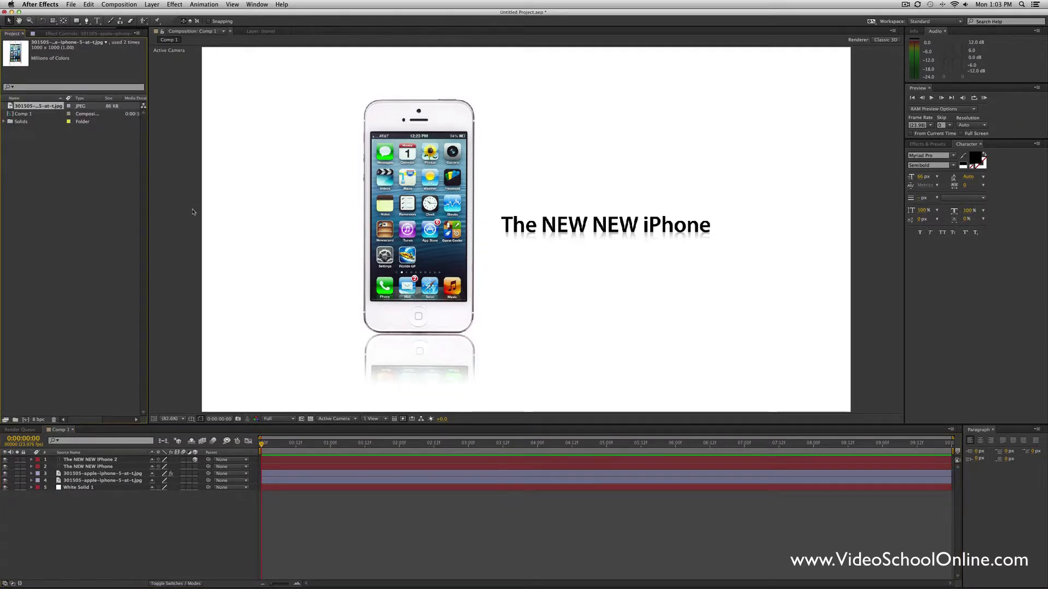
# Step: Create a 1920×1080 composition named 'Reflection Test' at 29.97 fps
pyautogui.click(24, 422)
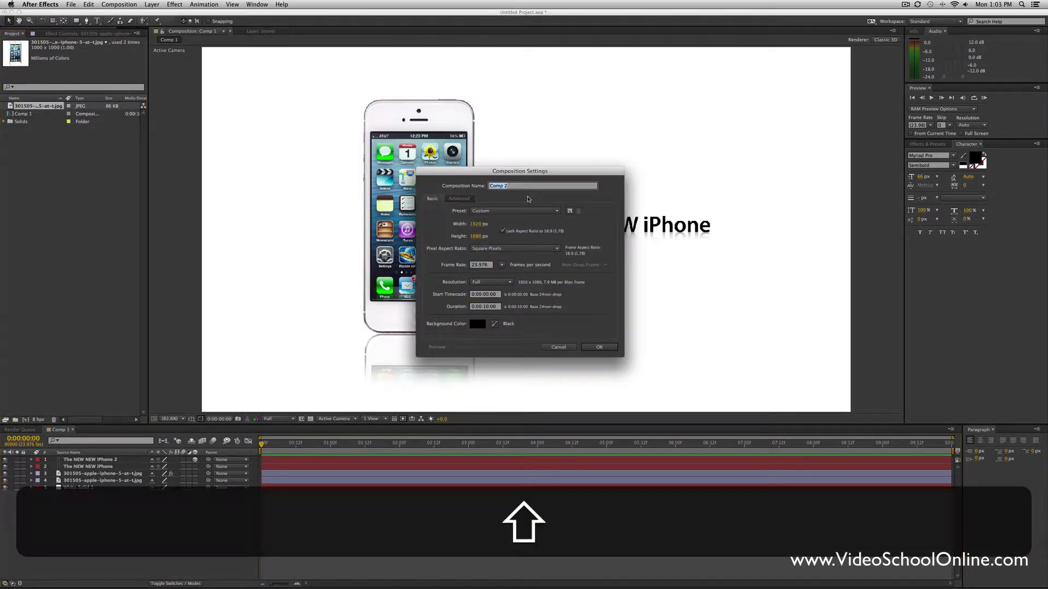
pyautogui.write('Reflection Test')
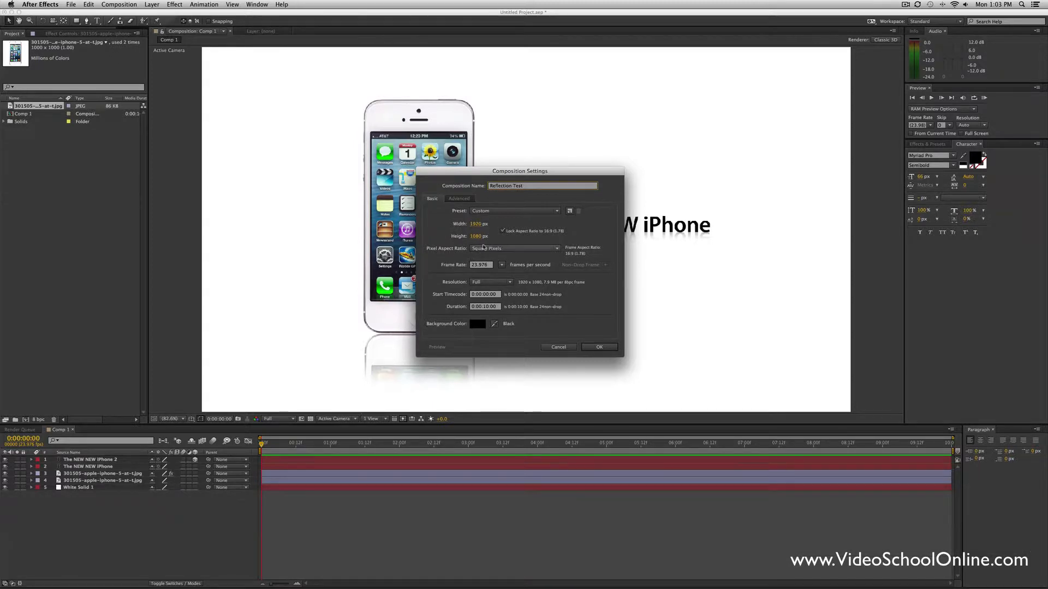
pyautogui.click(502, 265)
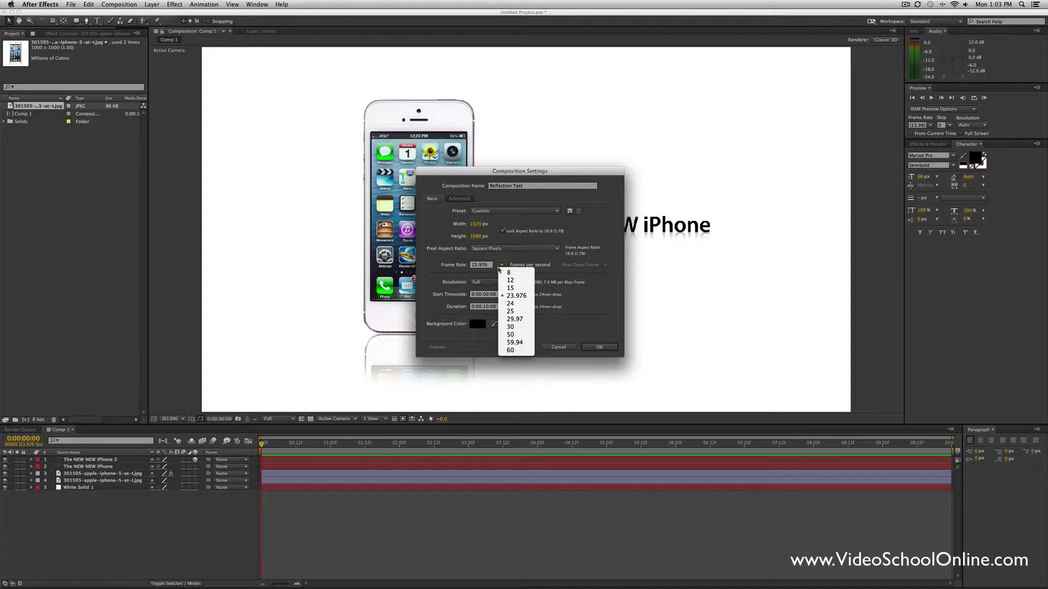
pyautogui.click(514, 319)
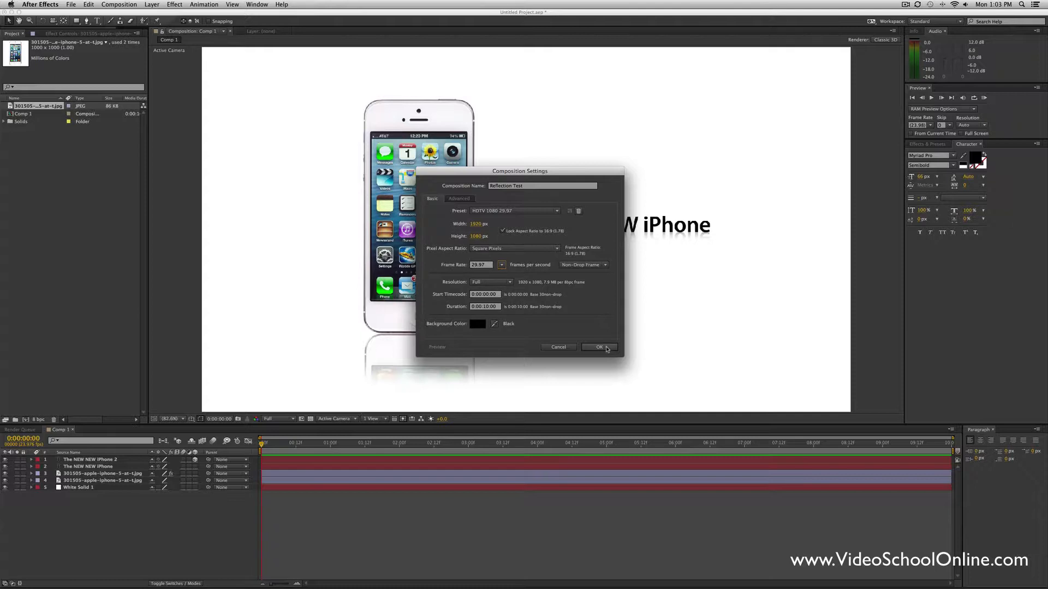
pyautogui.click(599, 348)
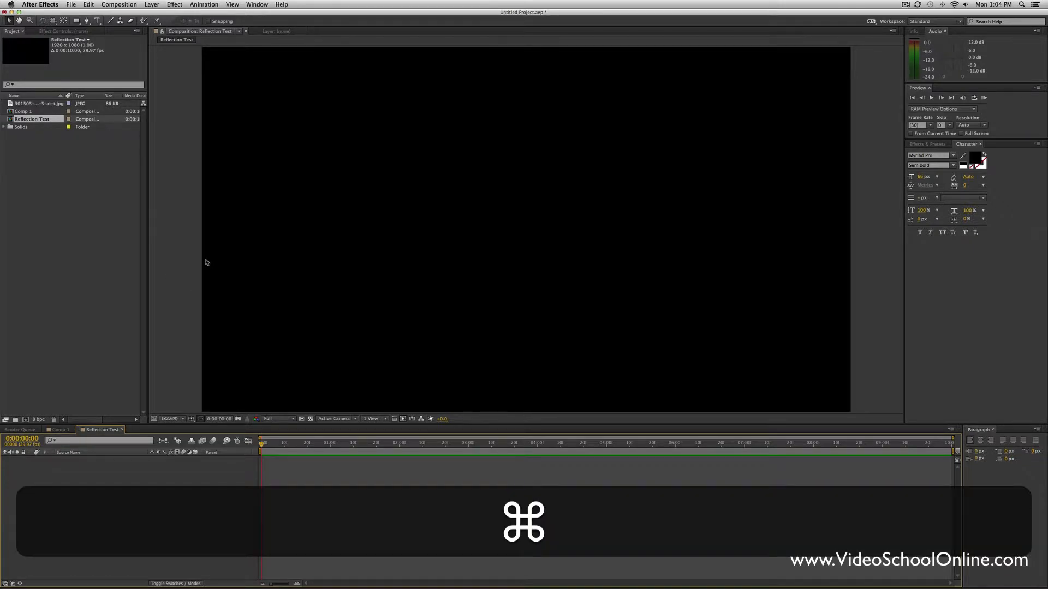
# Step: Add a white full-frame solid named 'Background' to Reflection Test
pyautogui.press('cmd+y')
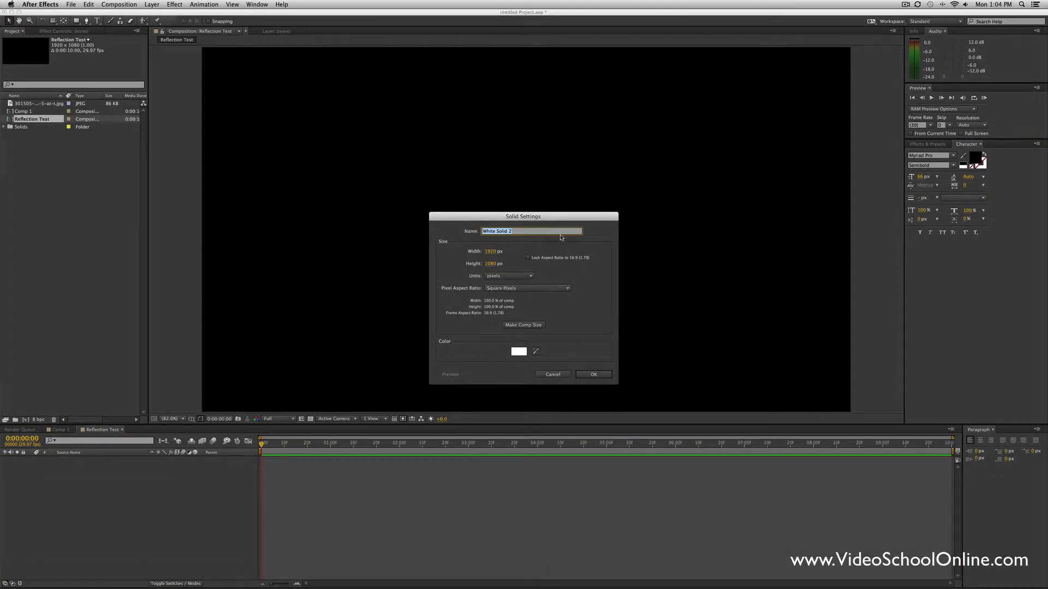
pyautogui.write('Background')
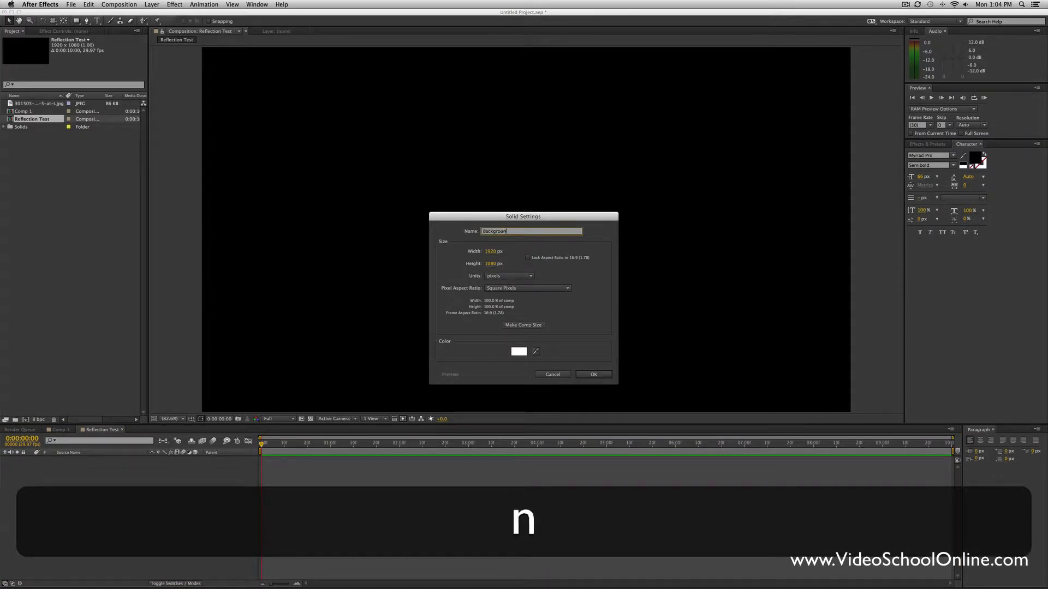
pyautogui.click(519, 351)
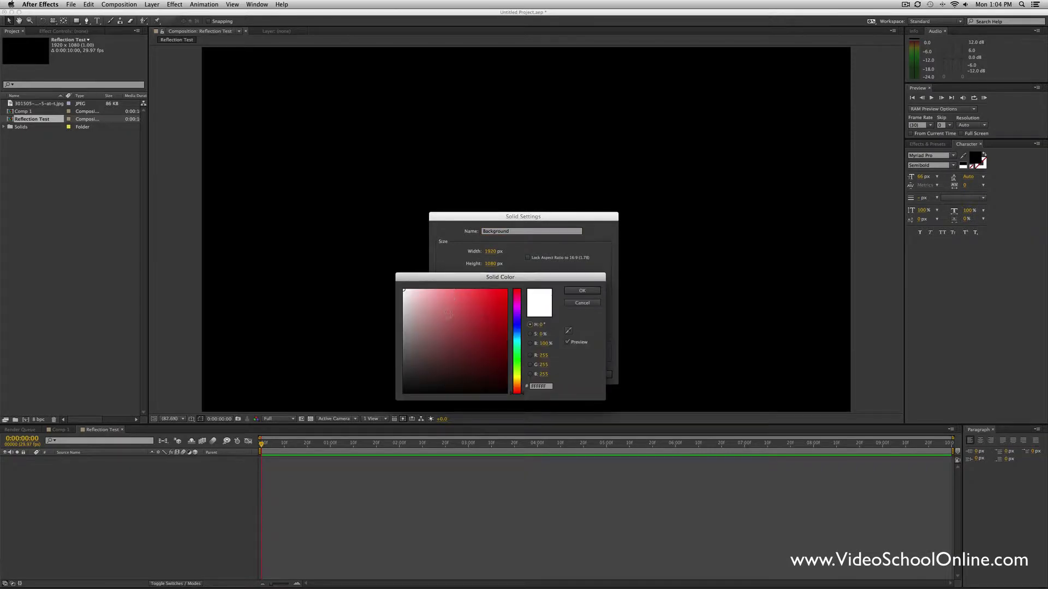
pyautogui.click(580, 290)
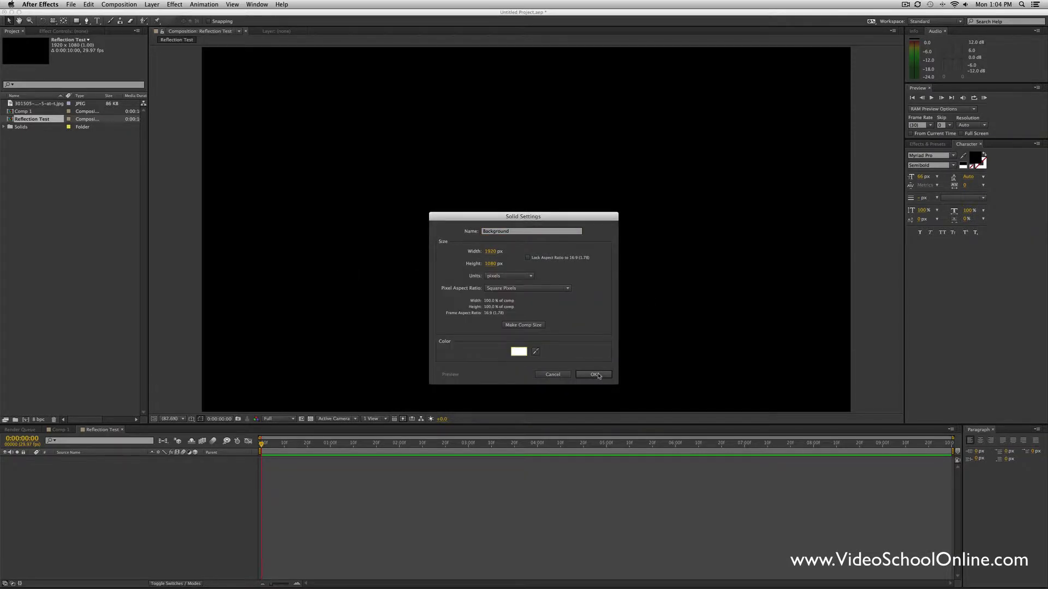
pyautogui.click(594, 374)
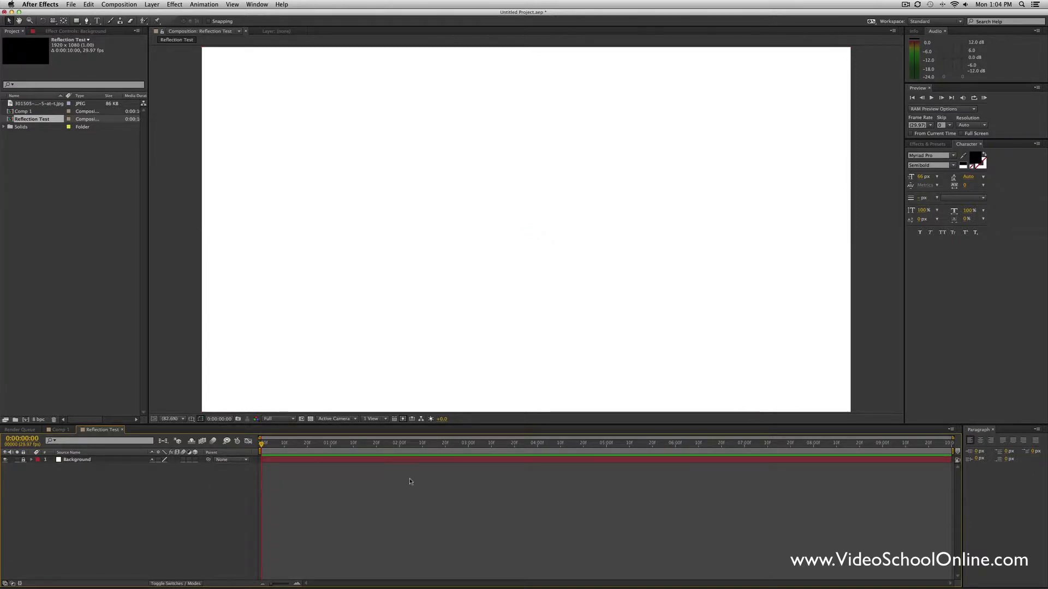
pyautogui.click(37, 104)
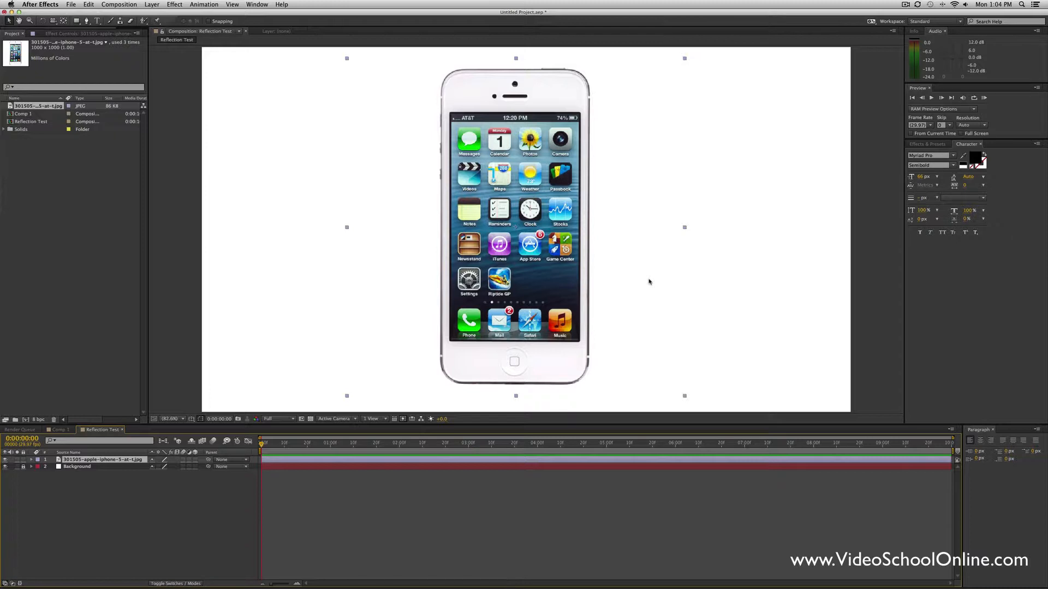
pyautogui.moveTo(645, 422)
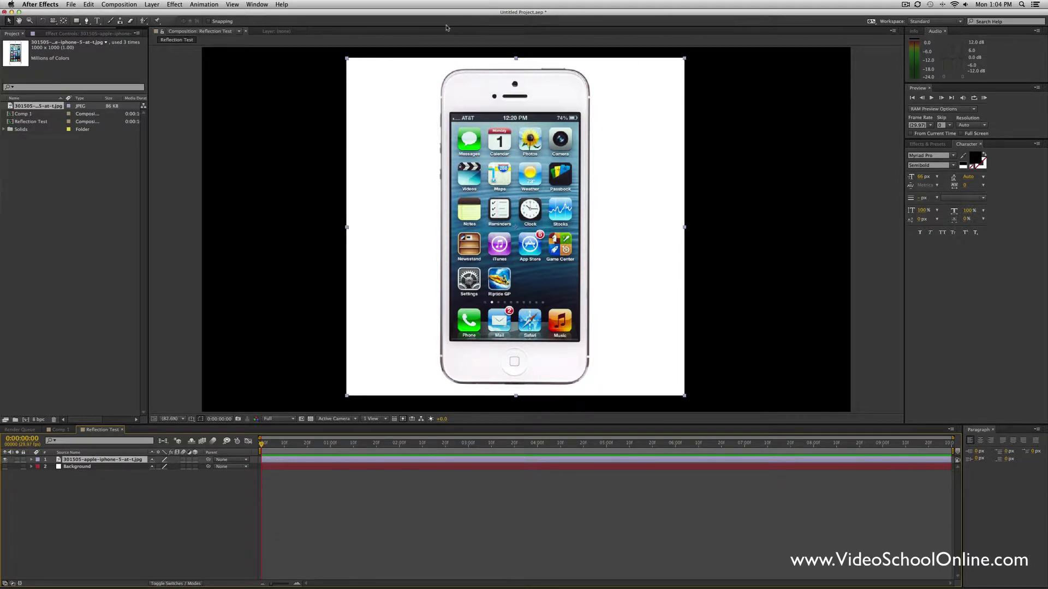
# Step: Find Luma Key in Effects & Presets and set its Key Type to remove bright areas
pyautogui.write('linear')
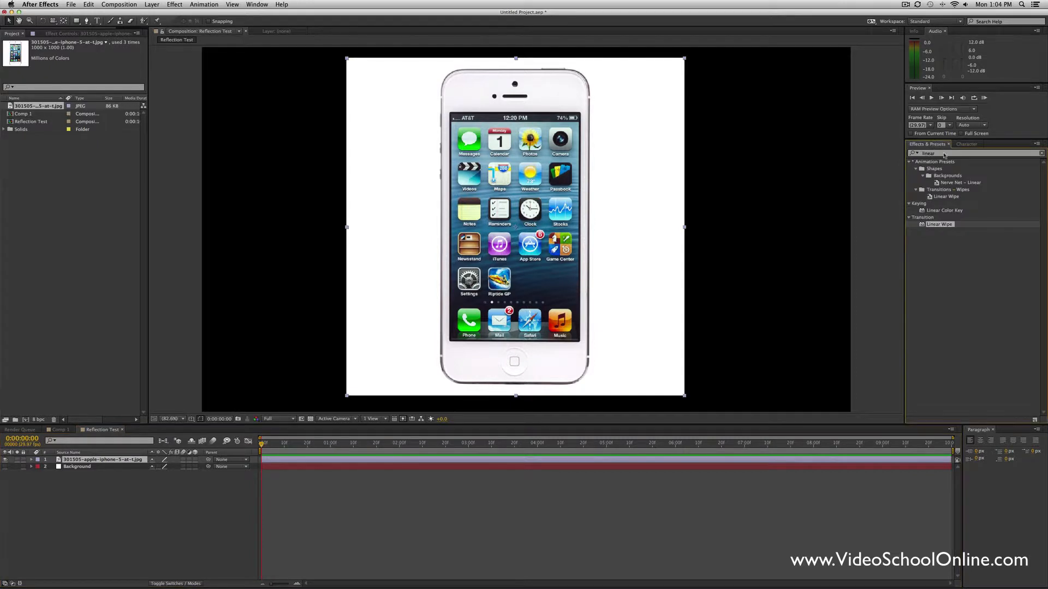
pyautogui.write('luma')
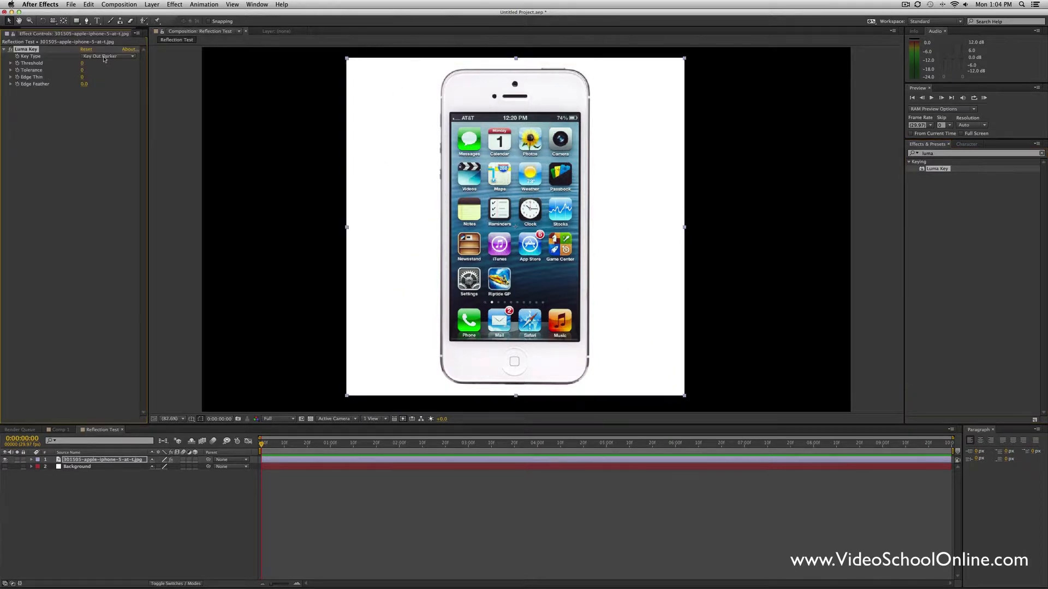
pyautogui.click(107, 57)
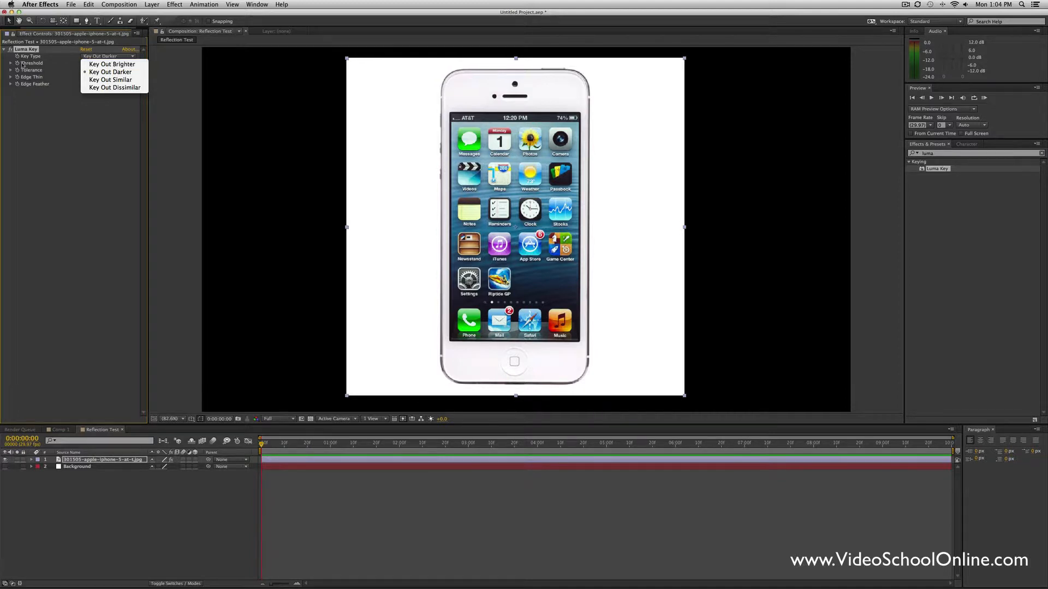
pyautogui.click(112, 63)
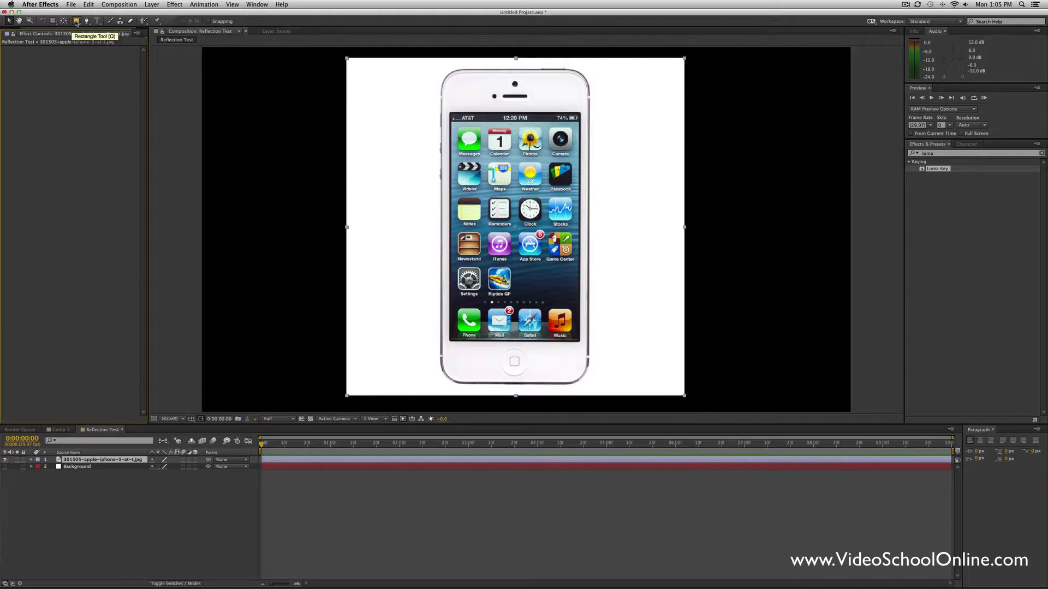
pyautogui.moveTo(97, 20)
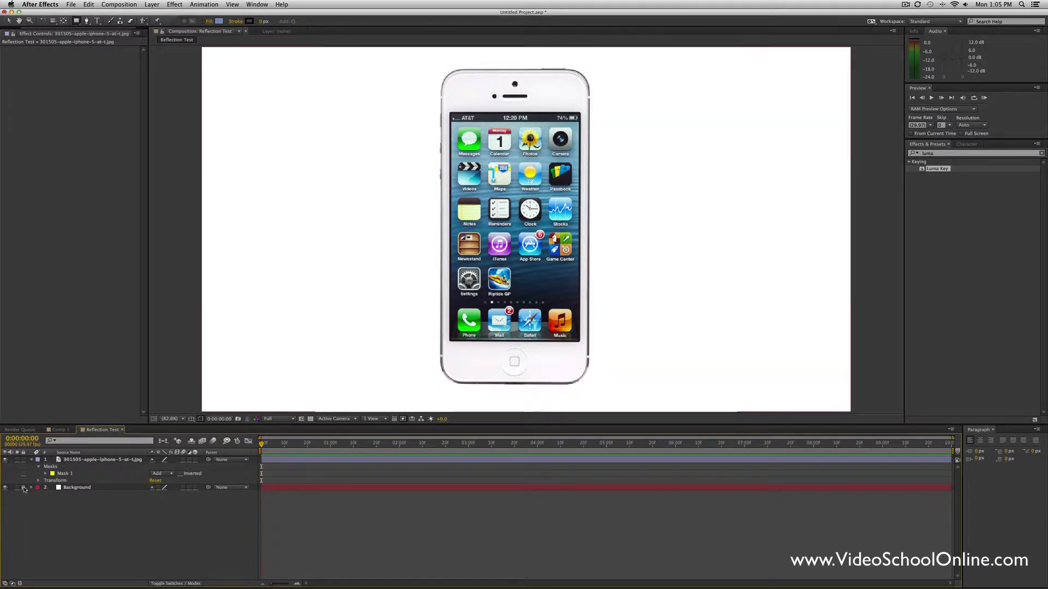
# Step: Scale the iPhone image layer down to 75%
pyautogui.click(101, 460)
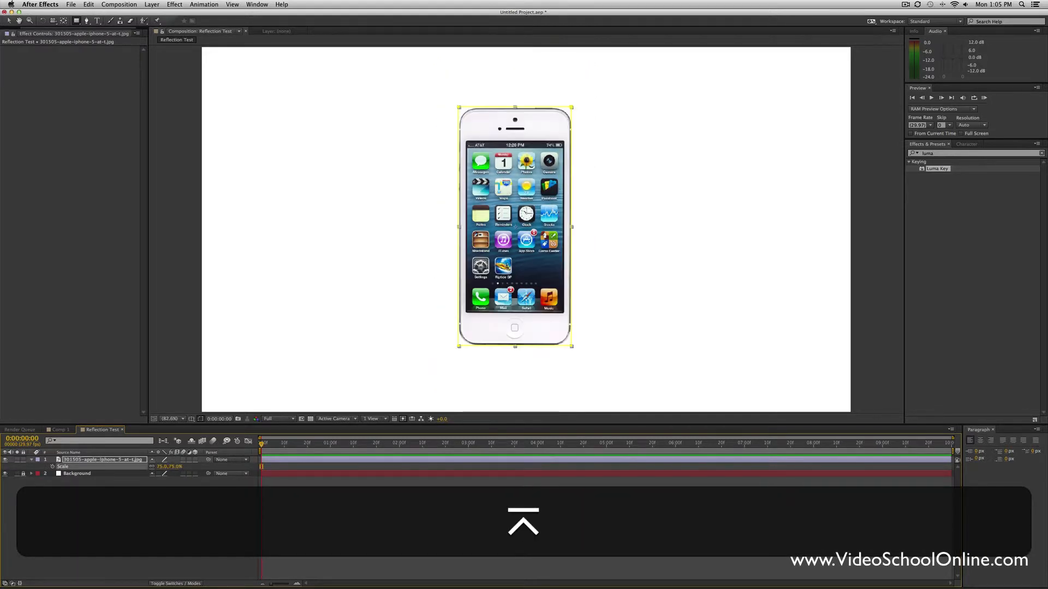
pyautogui.moveTo(515, 226); pyautogui.dragTo(396, 226)
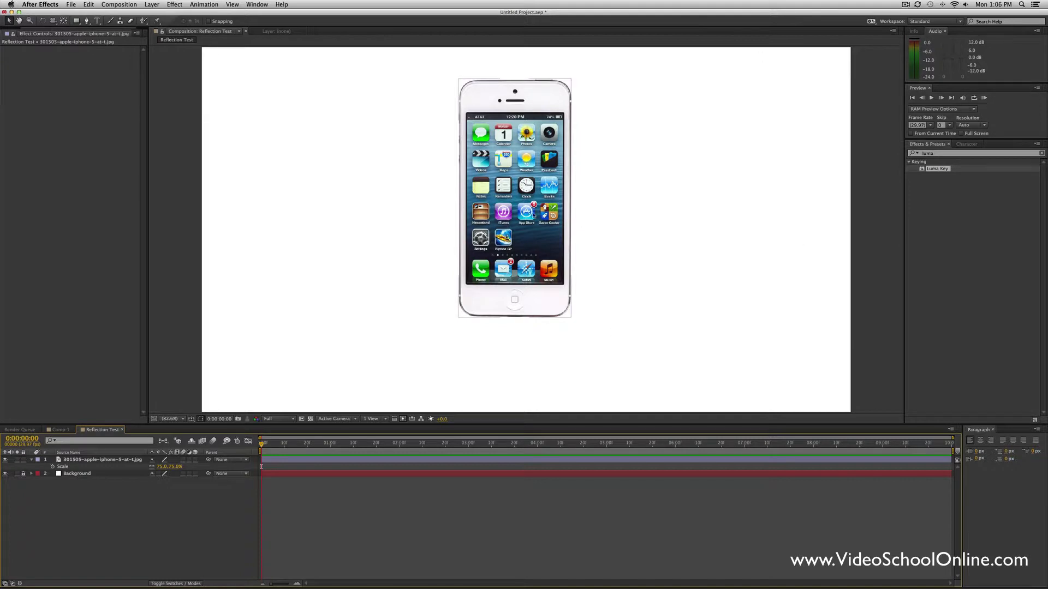
# Step: Rename the image layer 'iphone' and duplicate it as a layer named 'reflection'
pyautogui.click(101, 459)
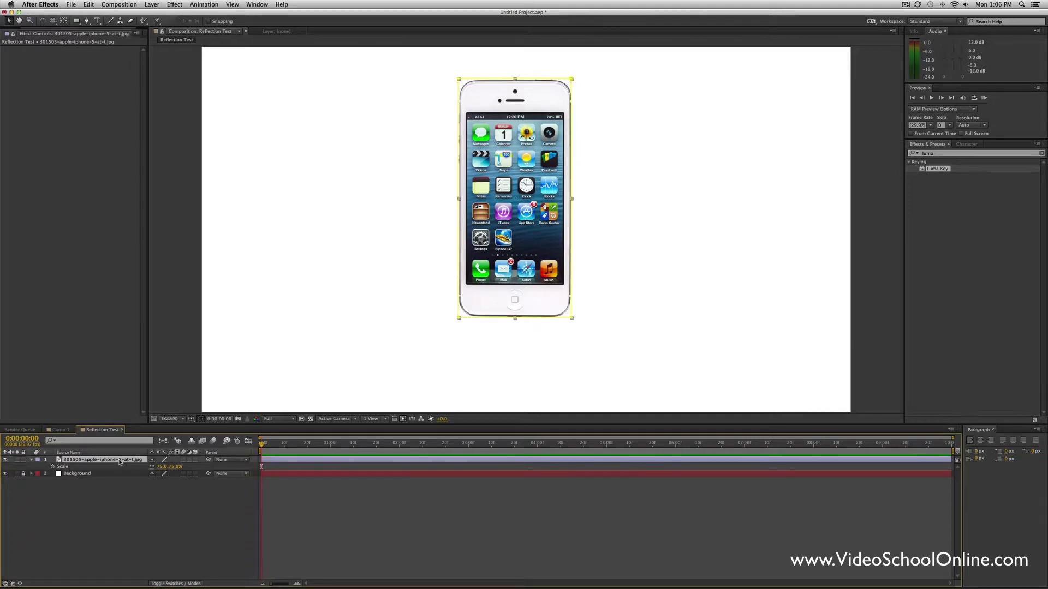
pyautogui.doubleClick(100, 459)
pyautogui.write('iphone')
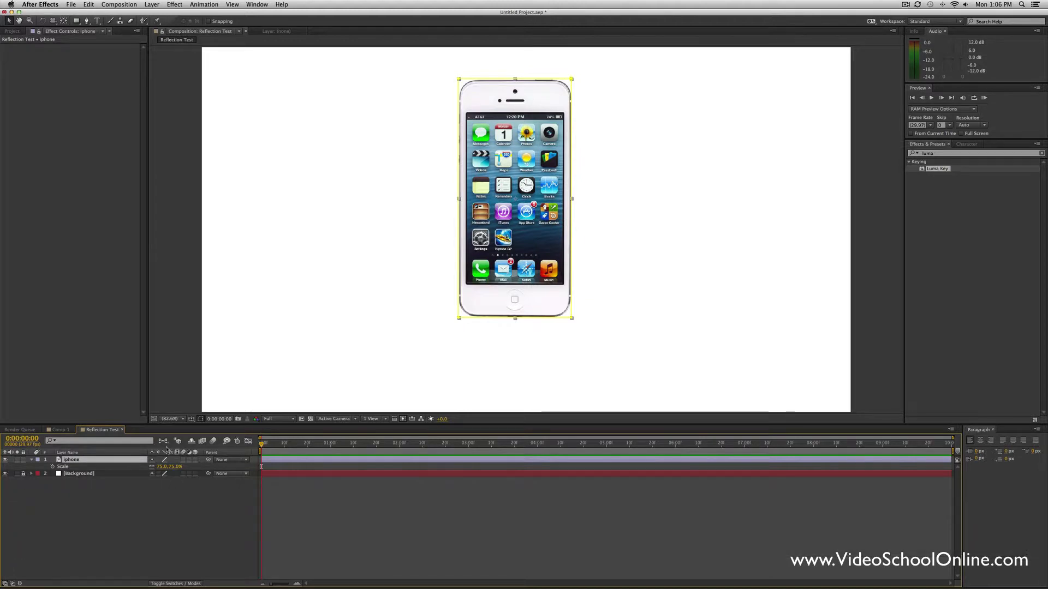
pyautogui.press('cmd+d')
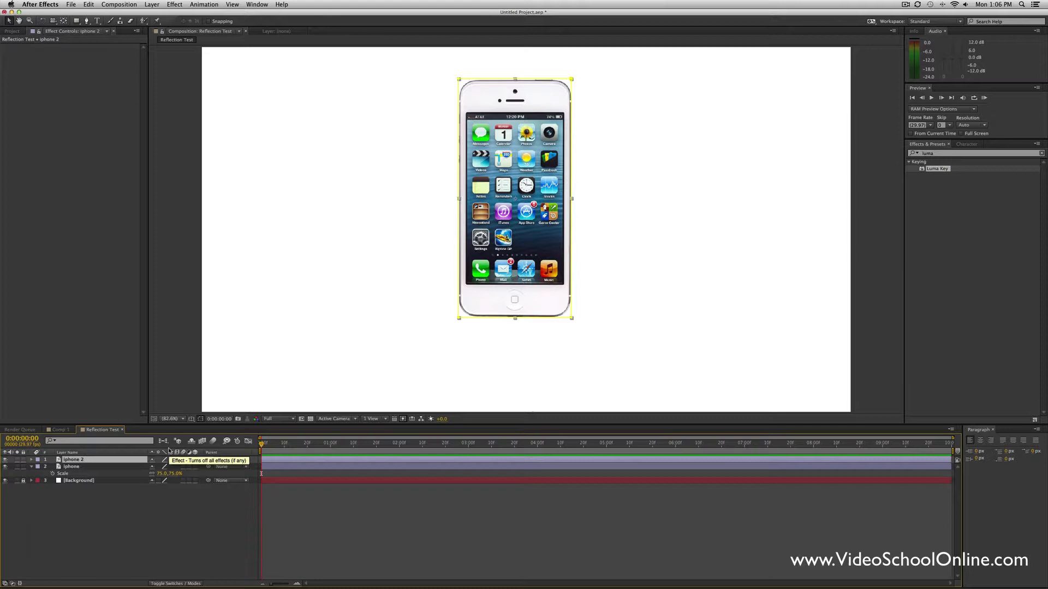
pyautogui.doubleClick(74, 460)
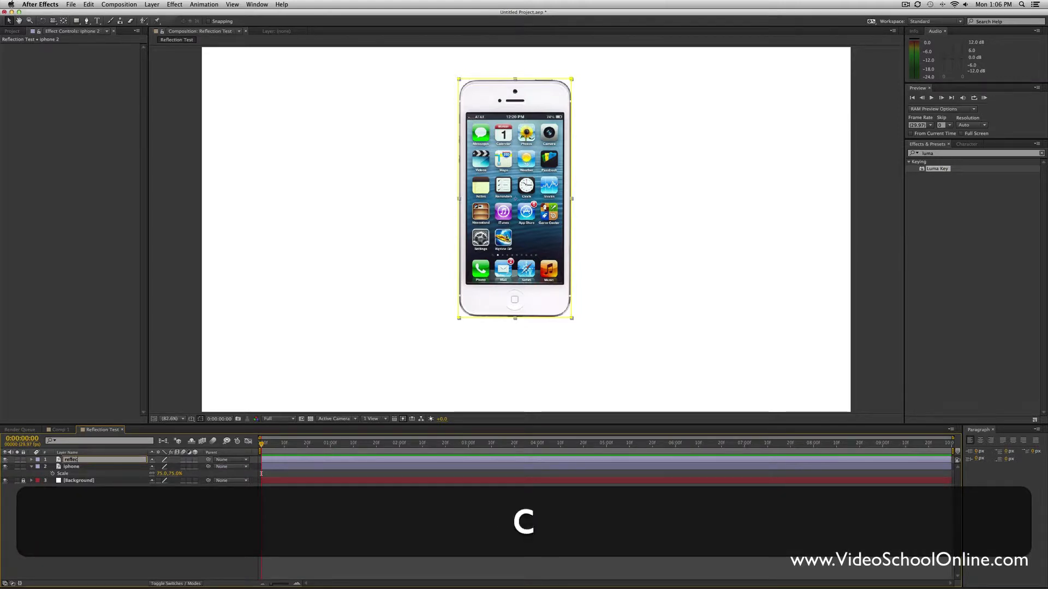
pyautogui.write('reflection')
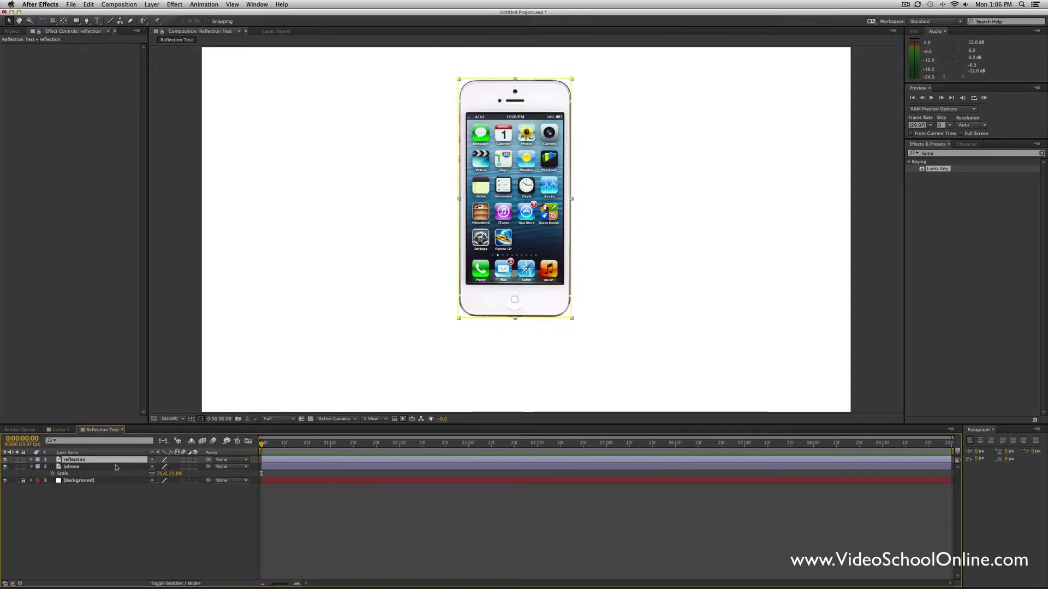
# Step: Edit the reflection layer's Scale values toward a -75% vertical flip, undoing one change
pyautogui.click(31, 459)
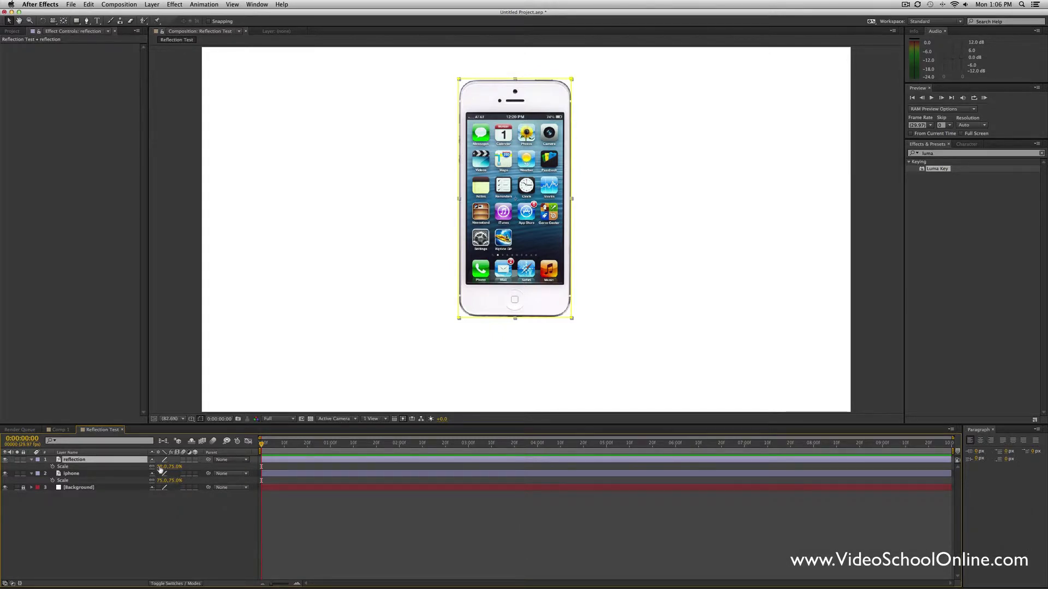
pyautogui.doubleClick(170, 467)
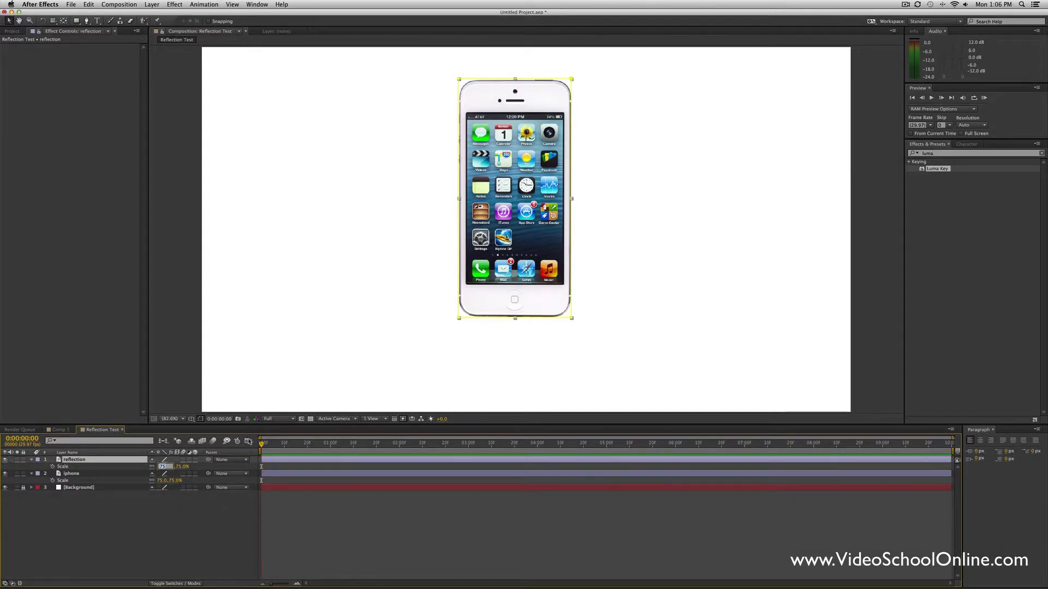
pyautogui.moveTo(261, 441)
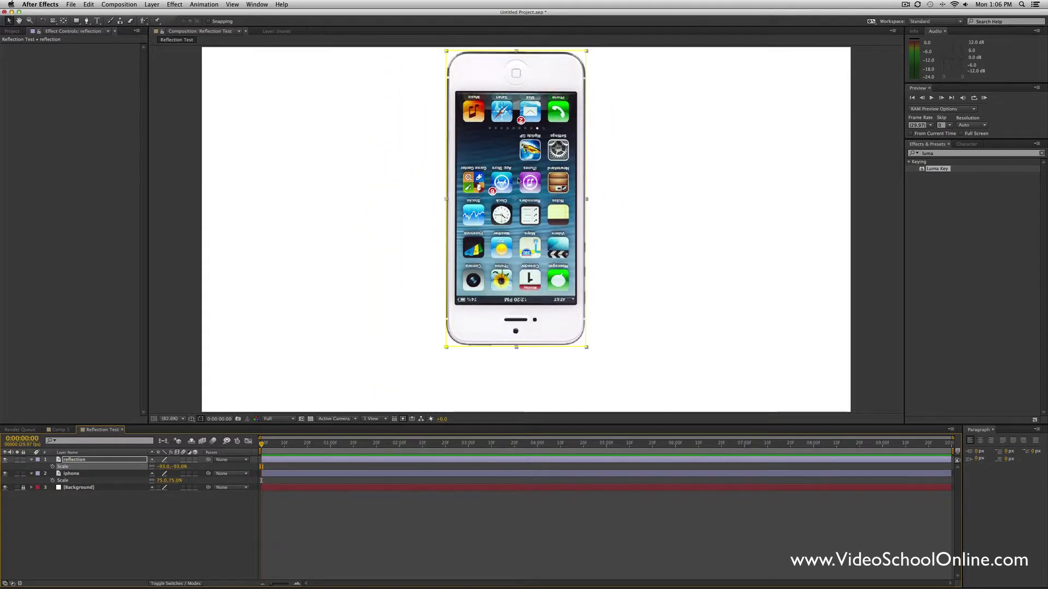
pyautogui.press('cmd+z')
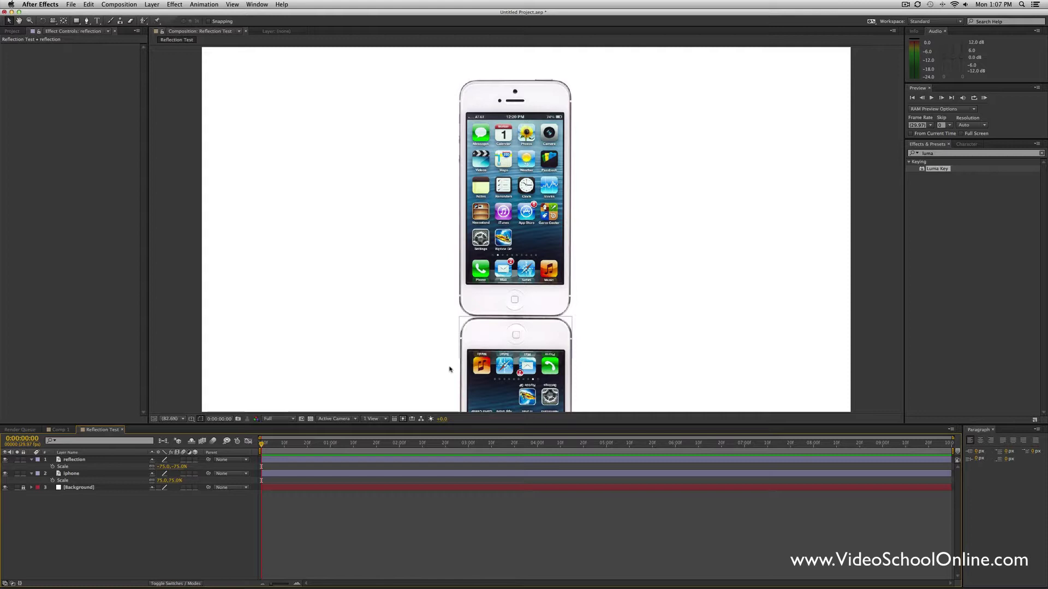
# Step: Lower the reflection's opacity, compare with the finished example comp, and search for Linear Wipe
pyautogui.click(71, 459)
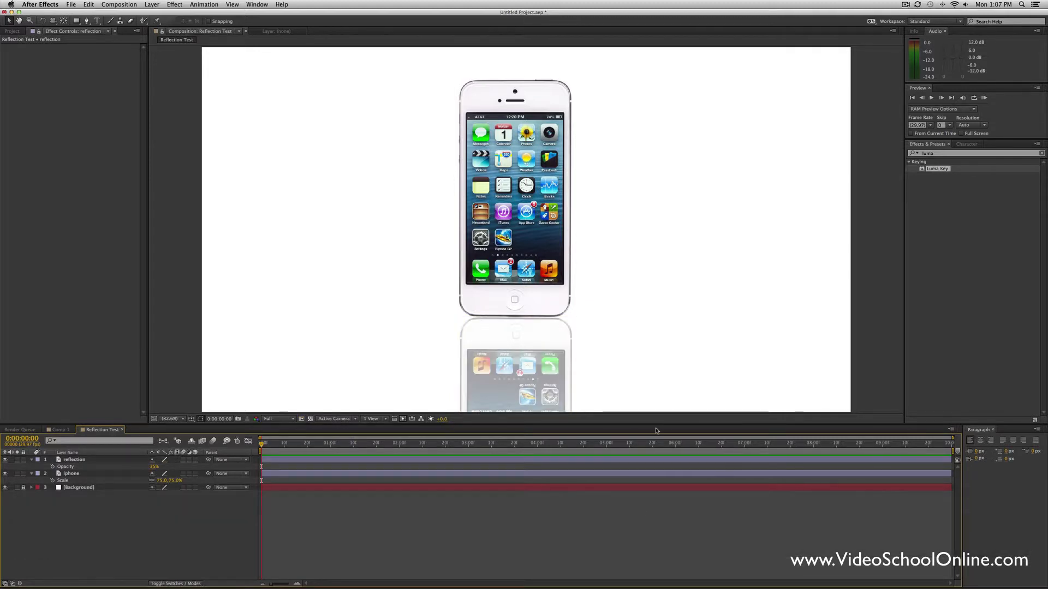
pyautogui.click(926, 153)
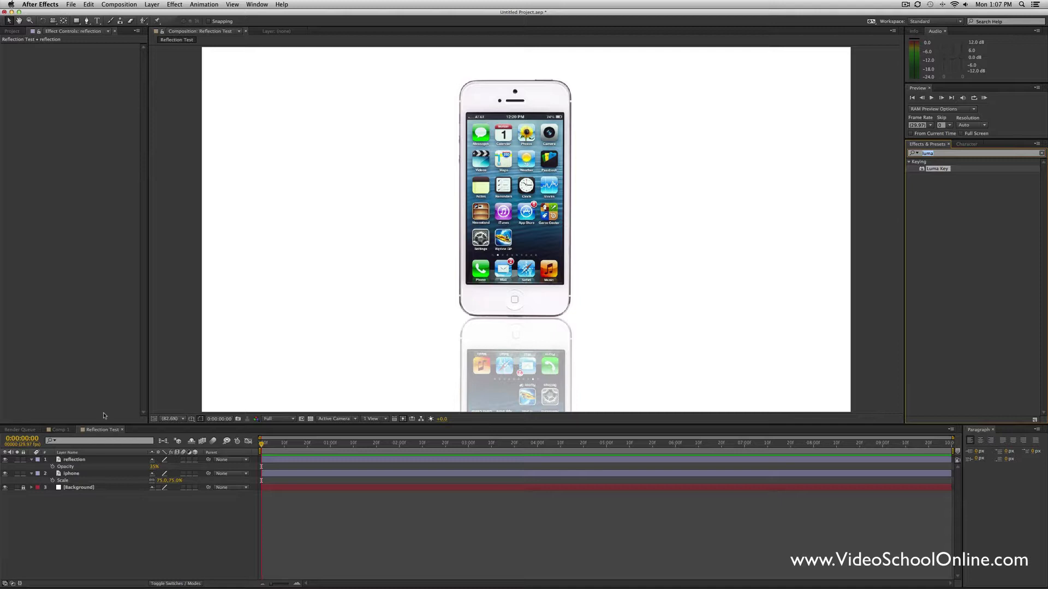
pyautogui.click(60, 430)
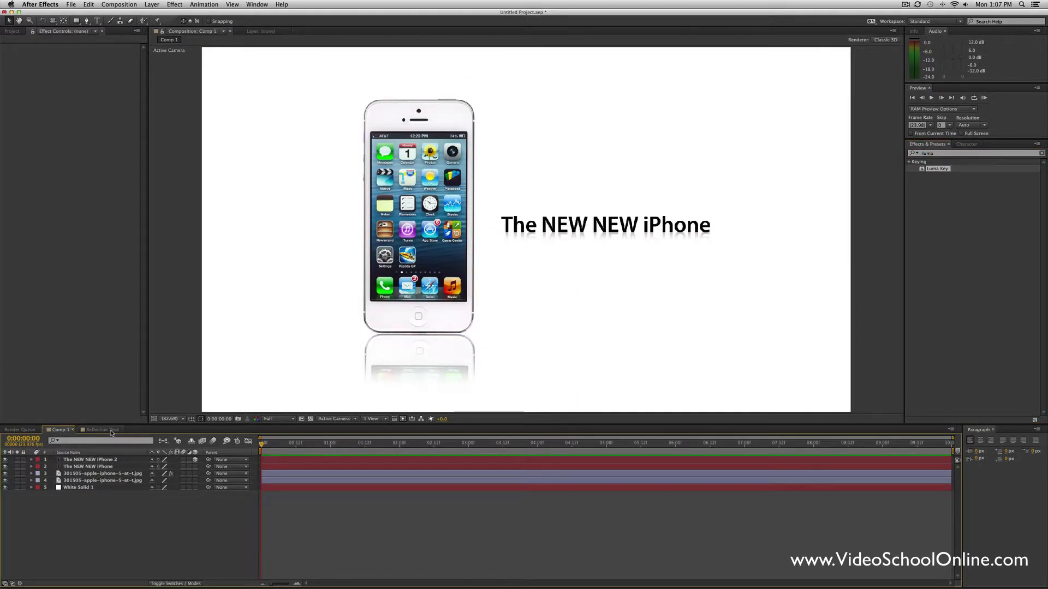
pyautogui.click(98, 429)
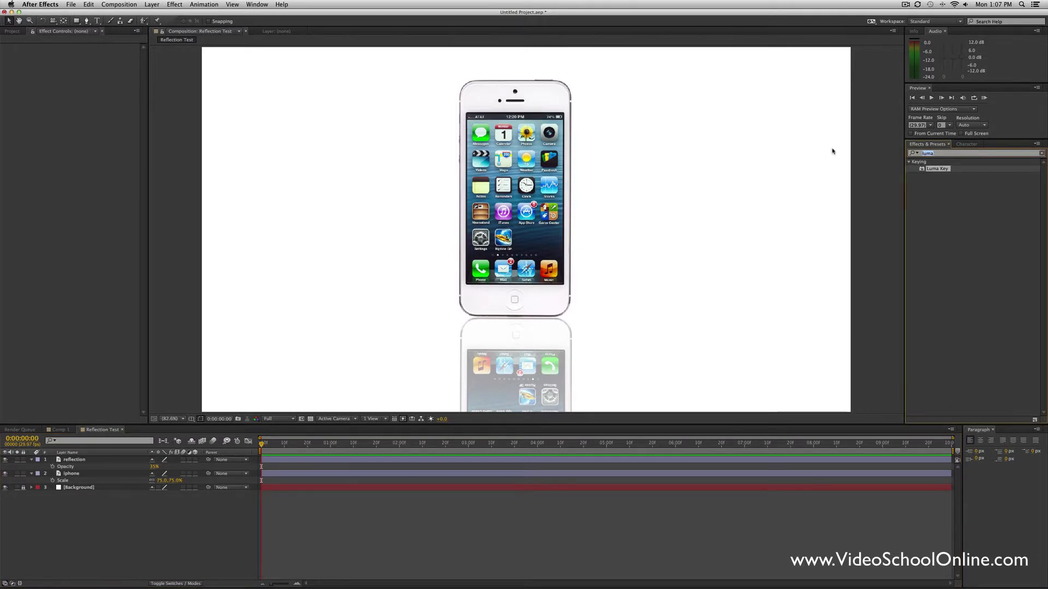
pyautogui.write('linear')
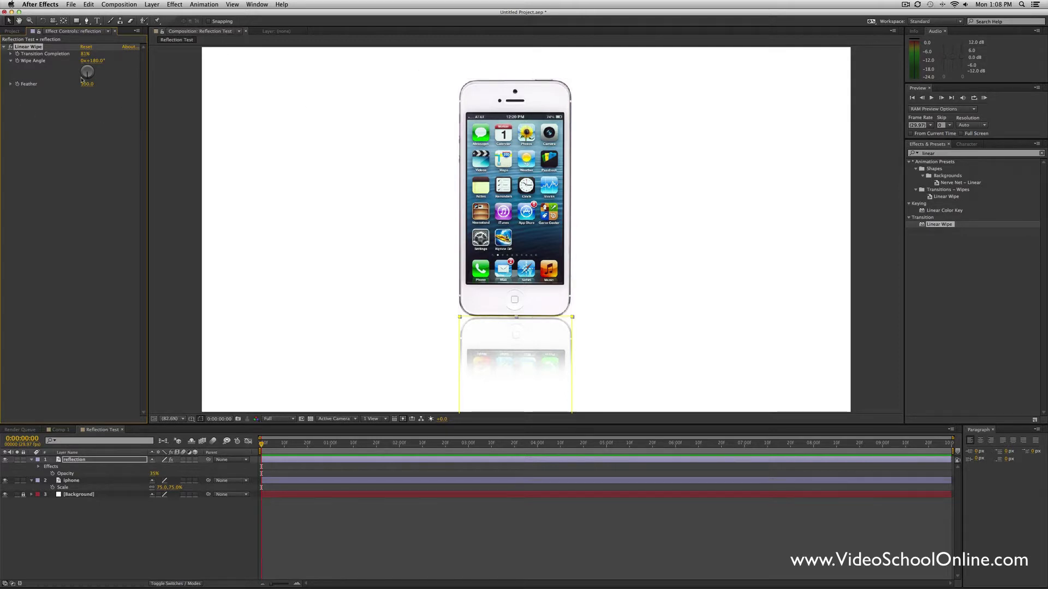
pyautogui.moveTo(110, 99)
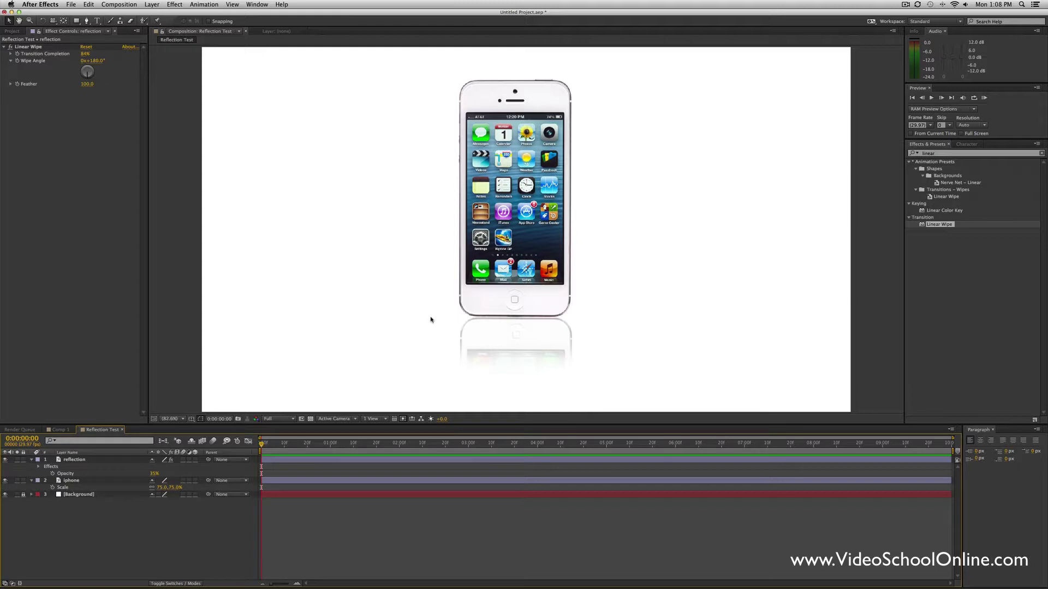
pyautogui.moveTo(431, 319)
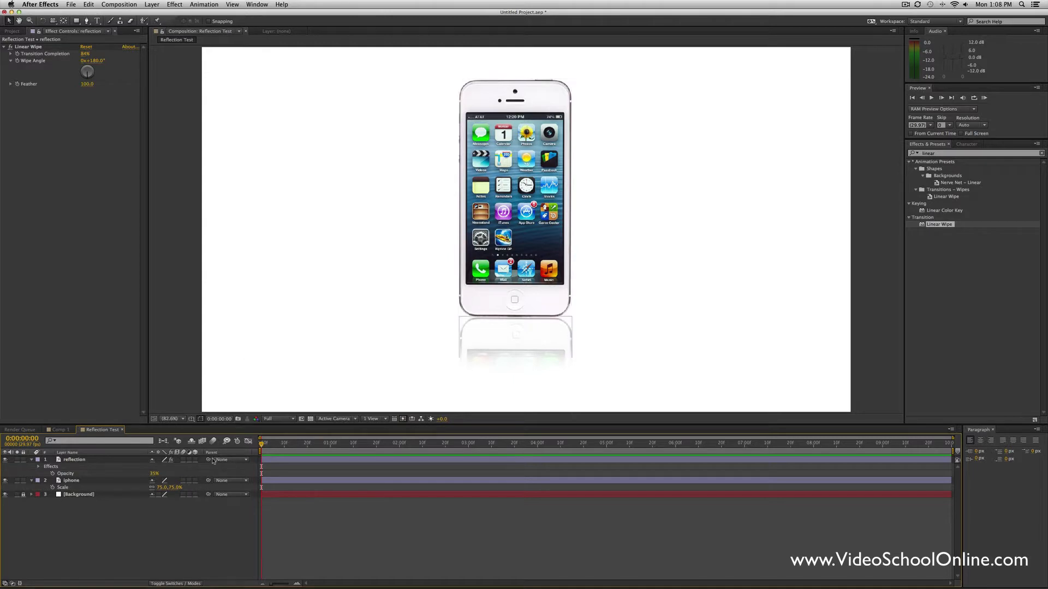
# Step: Move the iphone layer left and parent the reflection layer to iphone
pyautogui.click(72, 480)
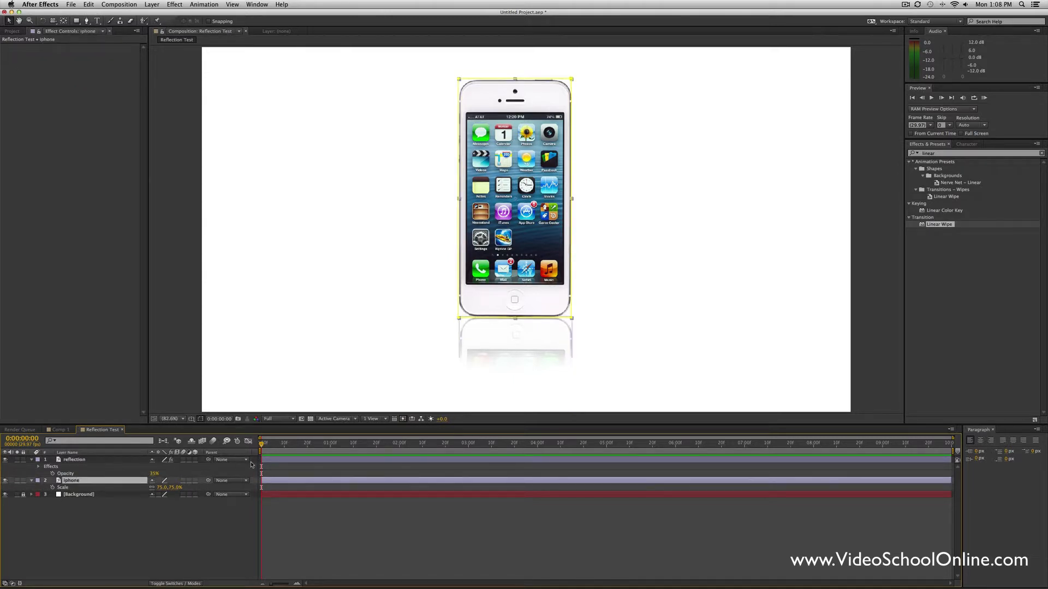
pyautogui.moveTo(515, 194); pyautogui.dragTo(376, 211)
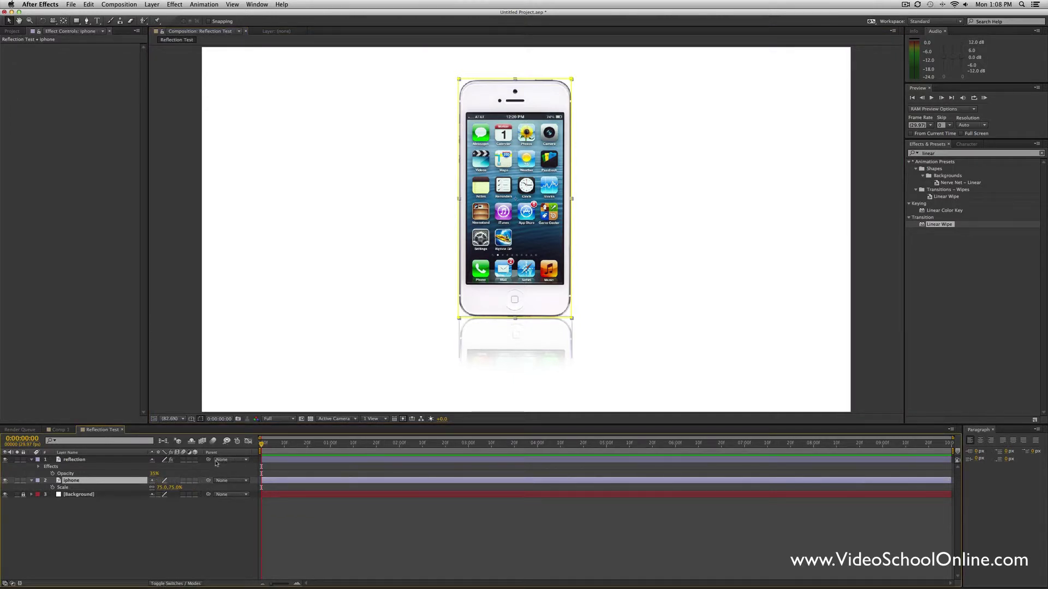
pyautogui.click(231, 460)
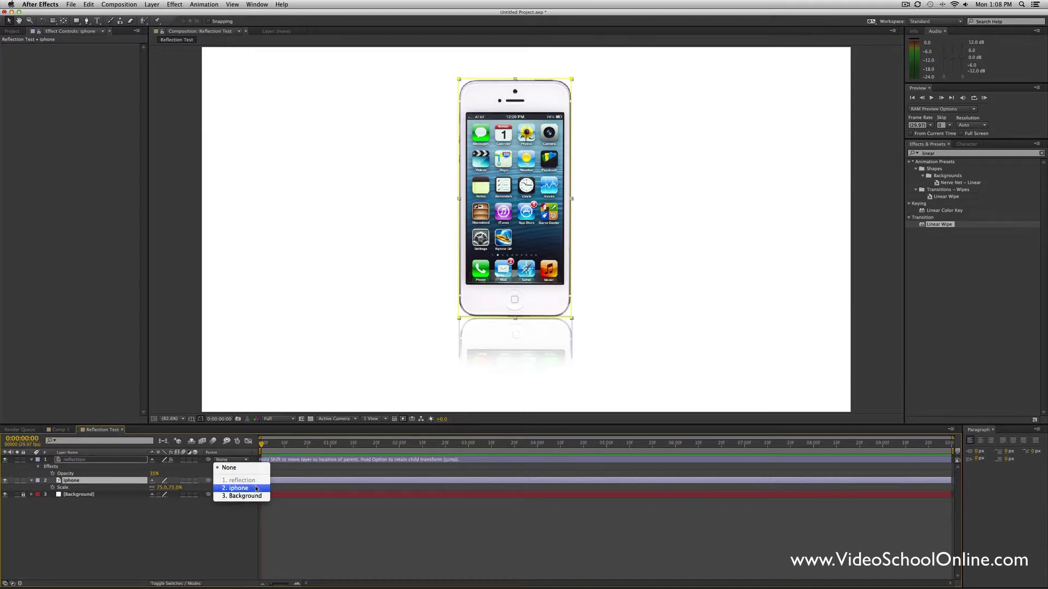
pyautogui.click(236, 488)
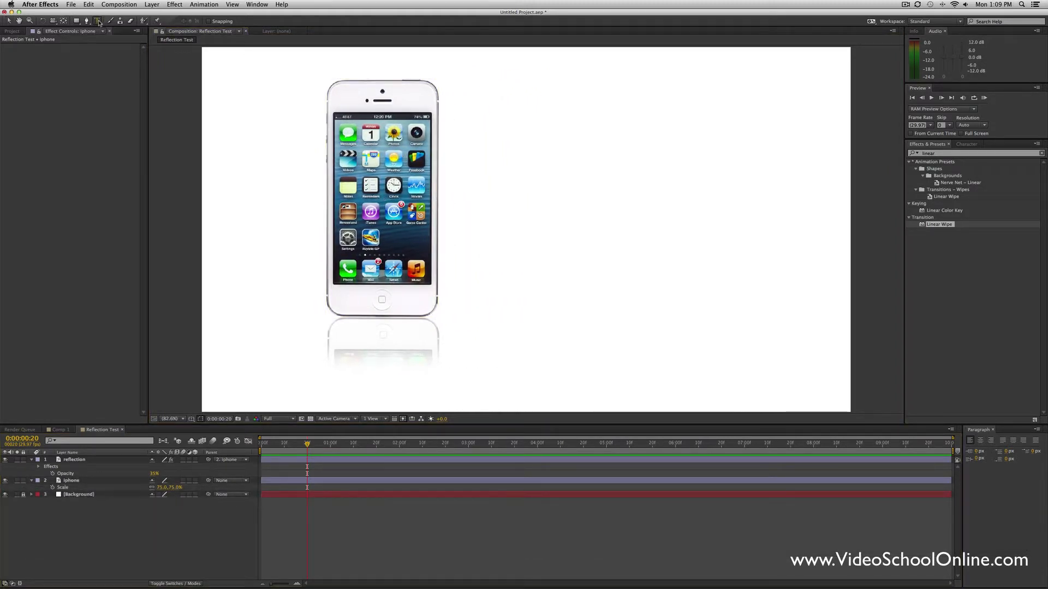
# Step: Type the headline 'The NEW NEW iPhone' in a new text layer beside the phone
pyautogui.click(97, 21)
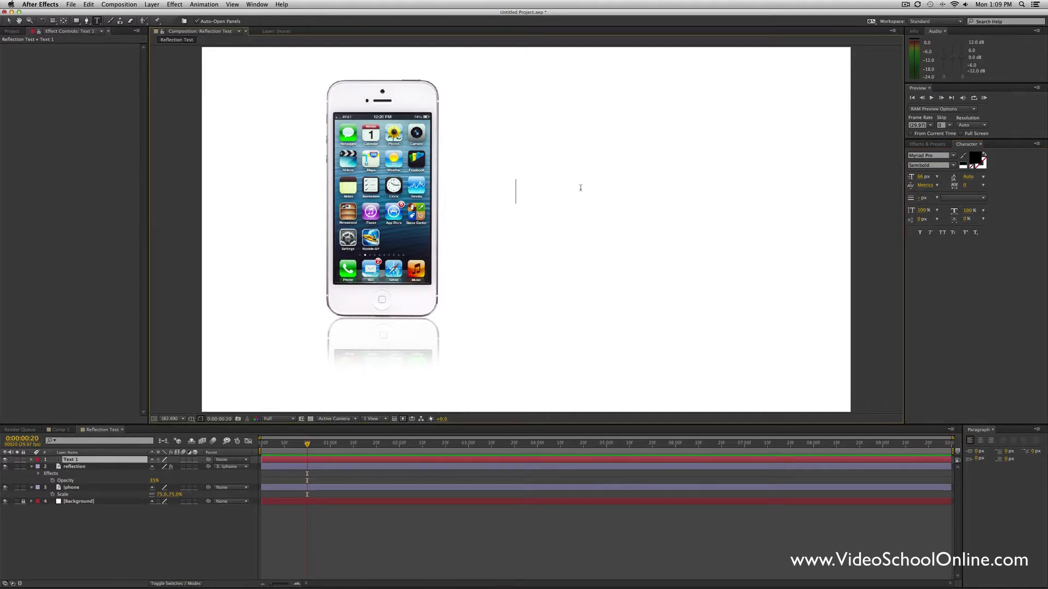
pyautogui.write('The')
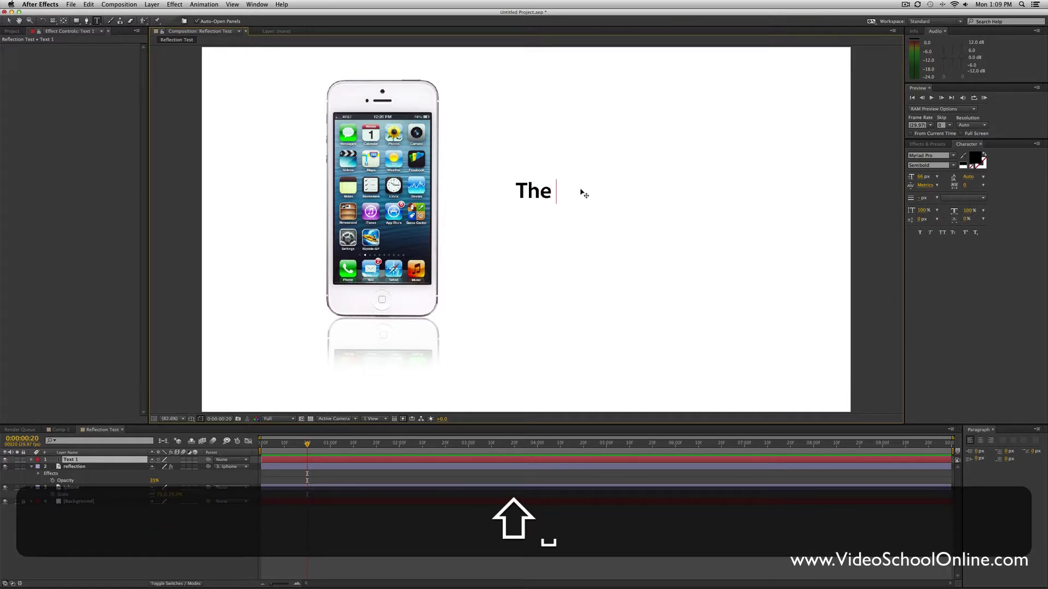
pyautogui.write('NEW NEW i')
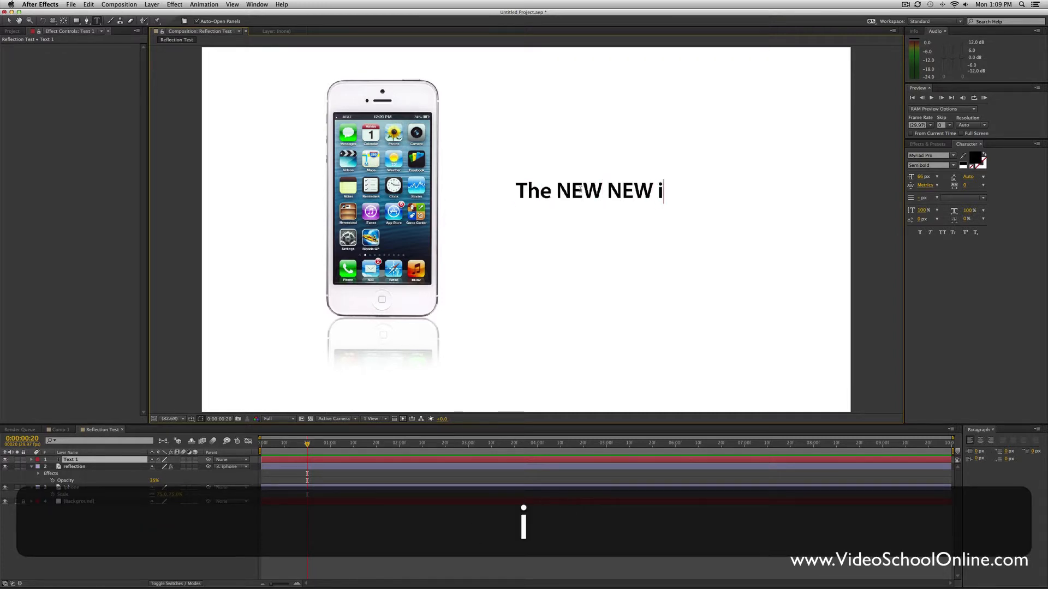
pyautogui.write('Phone')
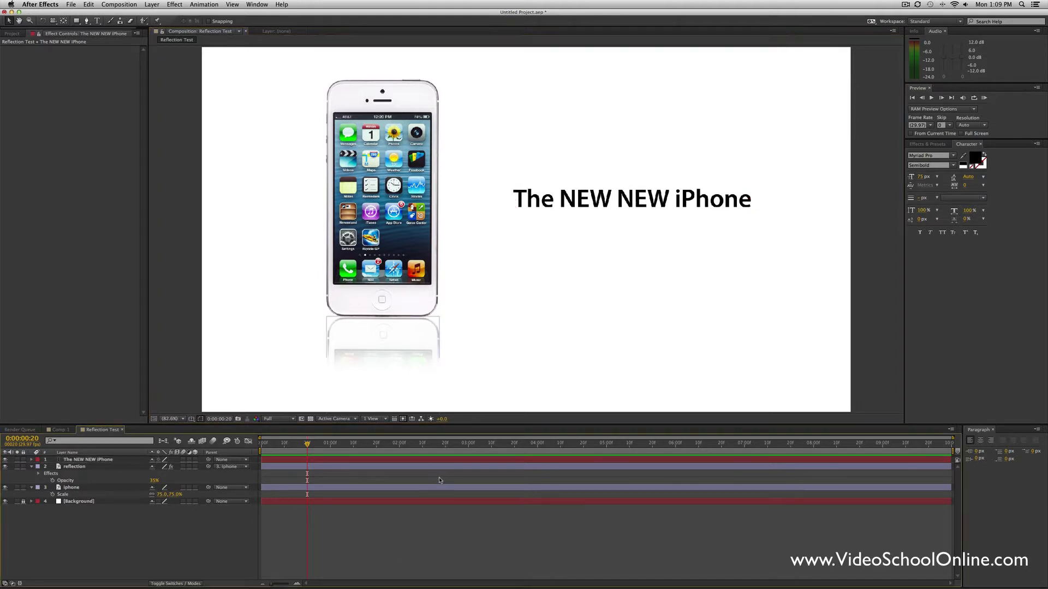
# Step: Duplicate the title text as 'reflection 2', flip it vertically below the title at 50% opacity
pyautogui.click(87, 459)
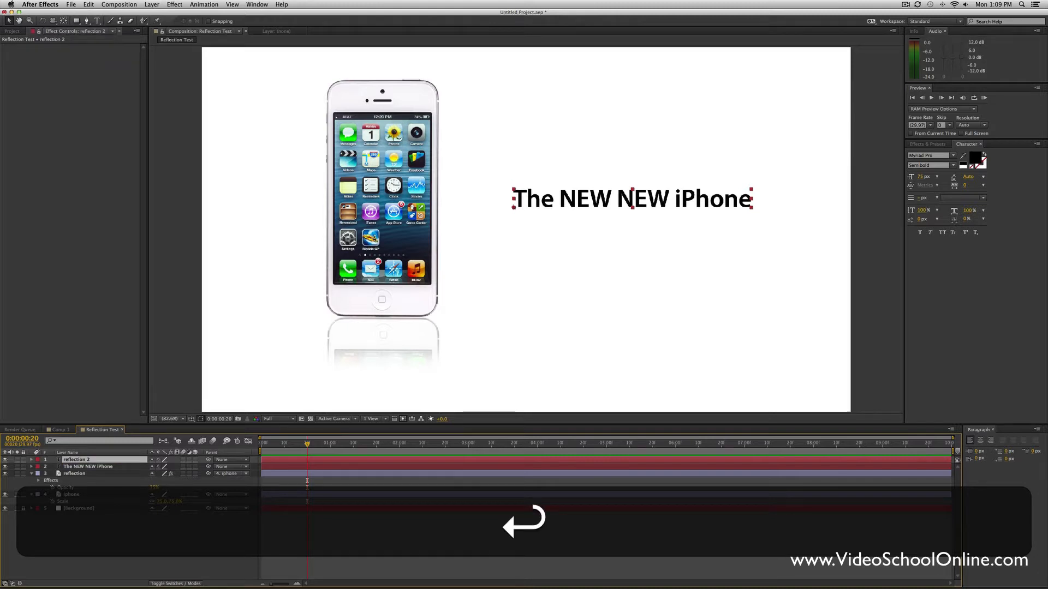
pyautogui.click(38, 494)
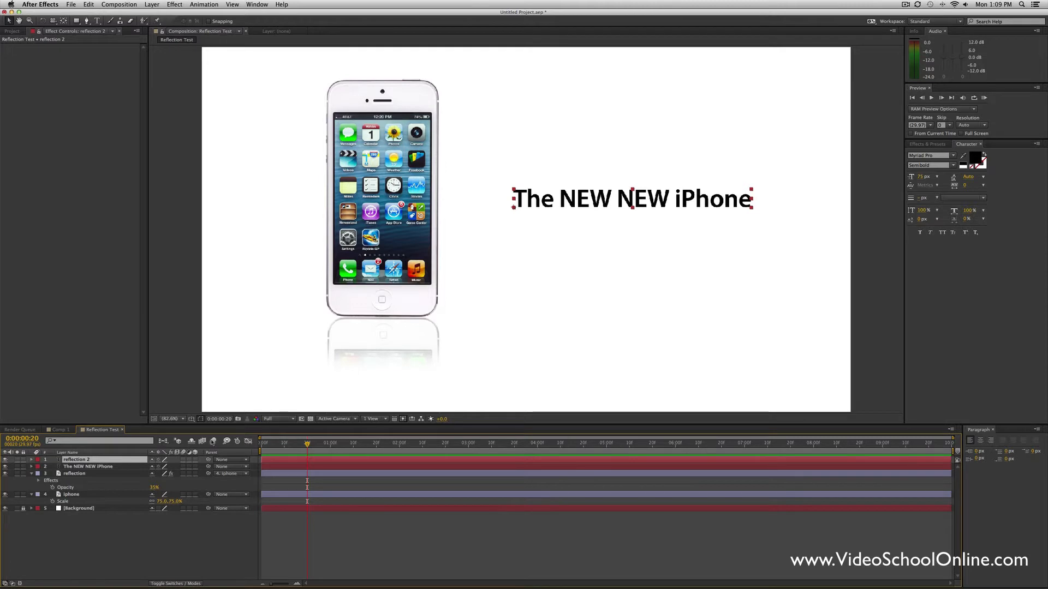
pyautogui.moveTo(697, 118)
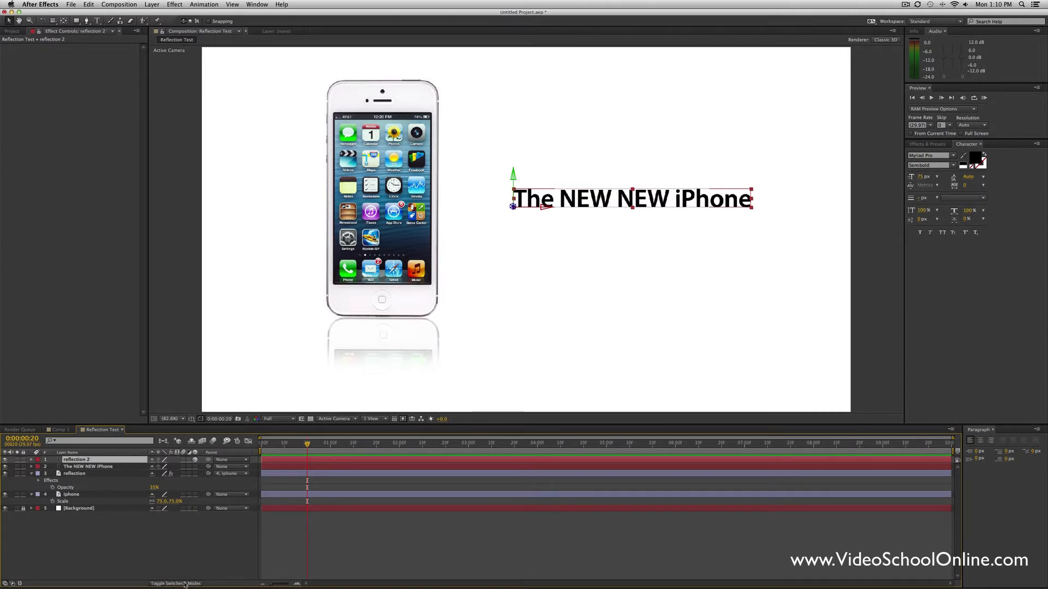
pyautogui.click(30, 459)
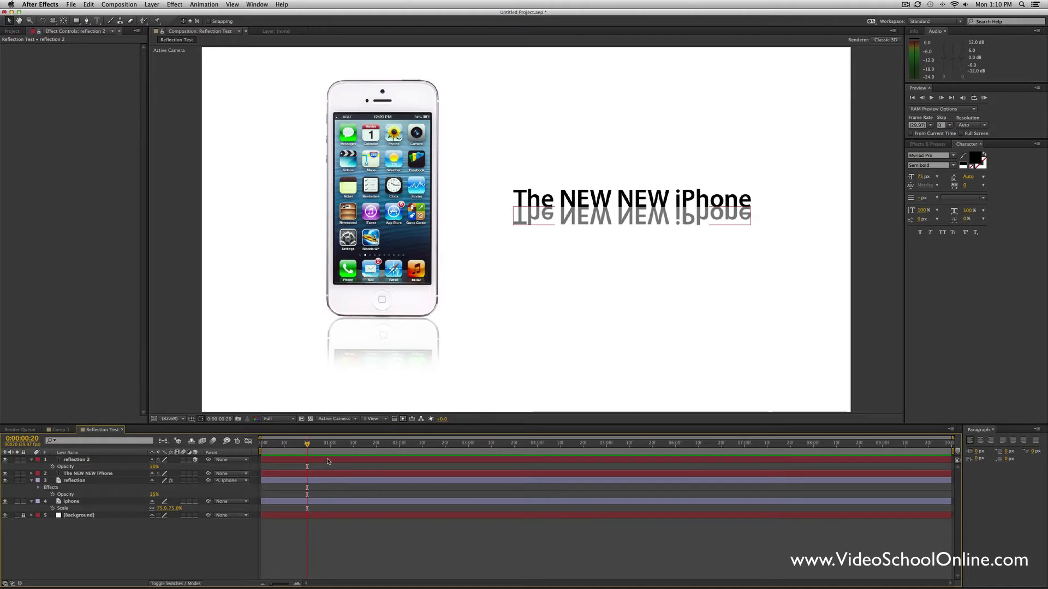
pyautogui.moveTo(348, 460)
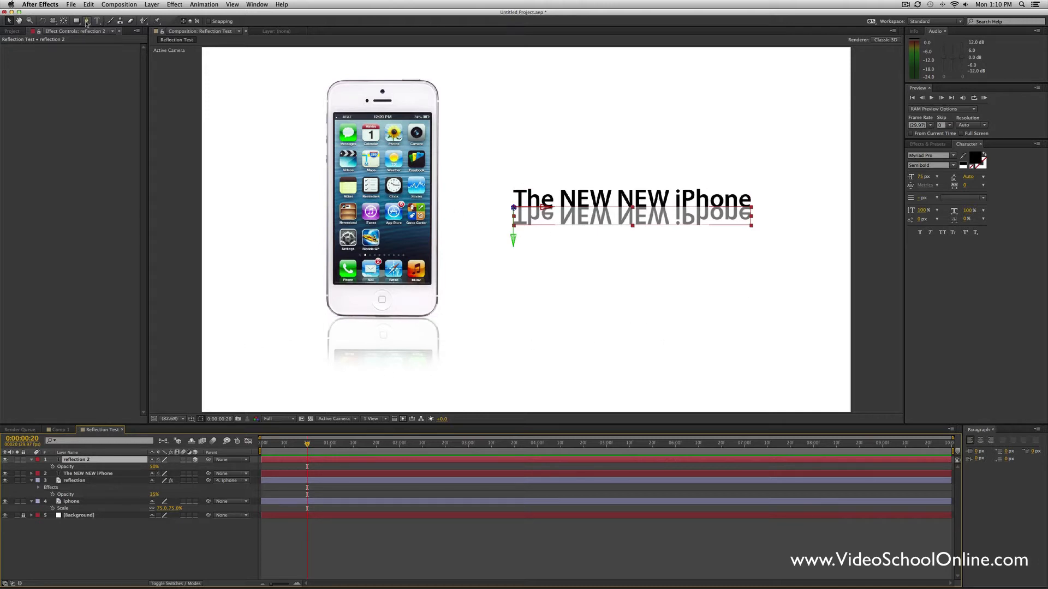
pyautogui.moveTo(76, 21)
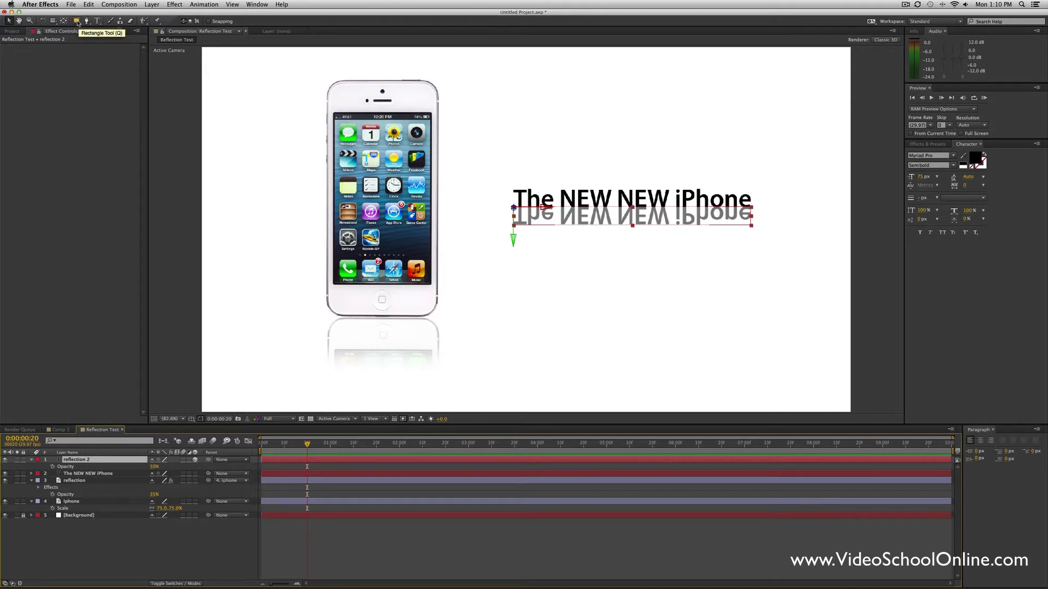
# Step: Add a feathered rectangle mask to 'reflection 2', stretch it over the title, and parent it to the title
pyautogui.click(76, 21)
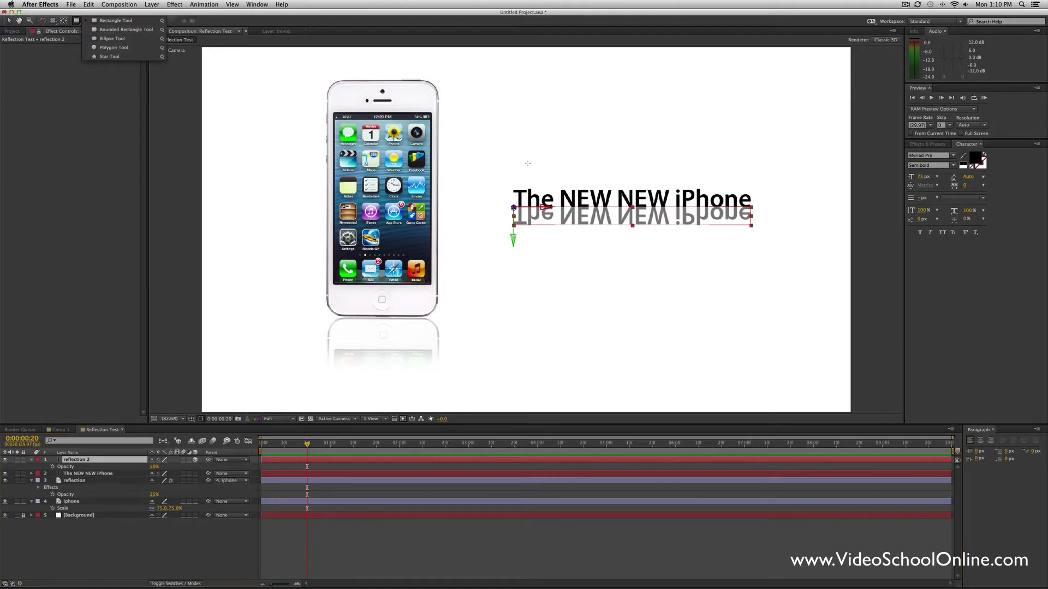
pyautogui.moveTo(480, 218)
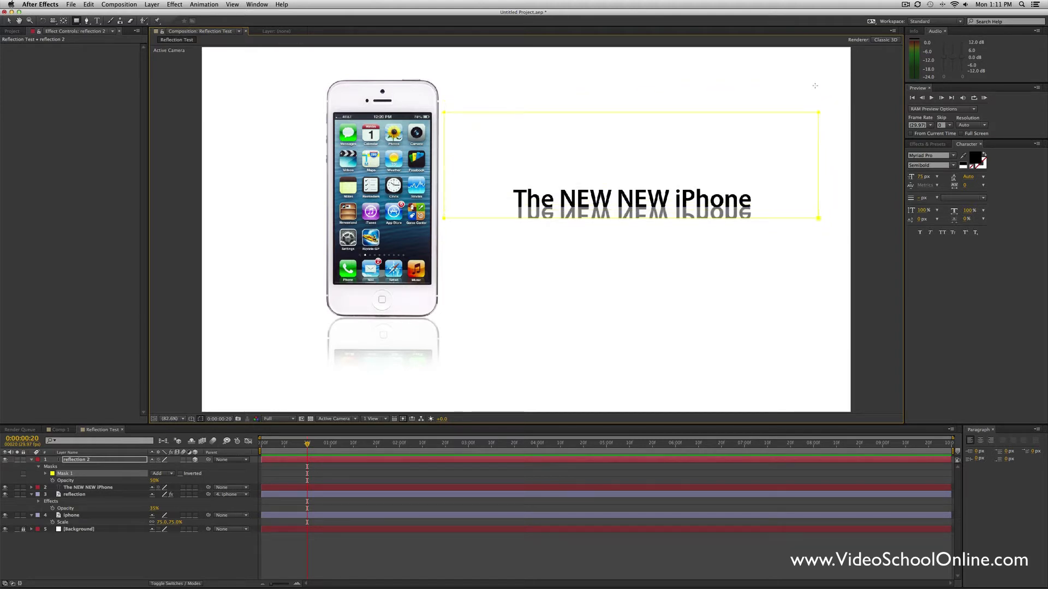
pyautogui.moveTo(815, 86); pyautogui.dragTo(692, 107)
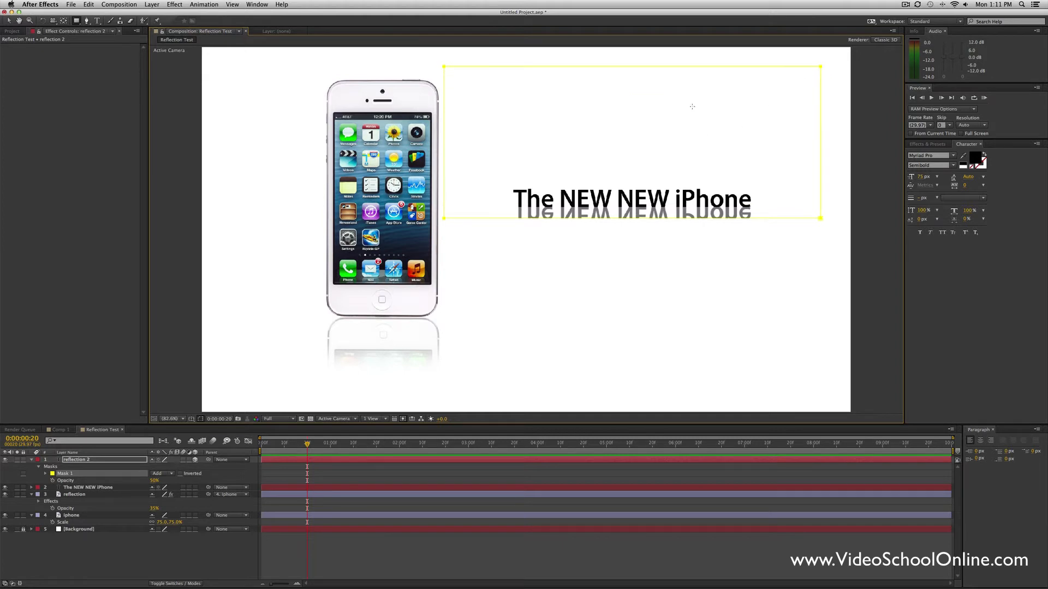
pyautogui.moveTo(229, 397)
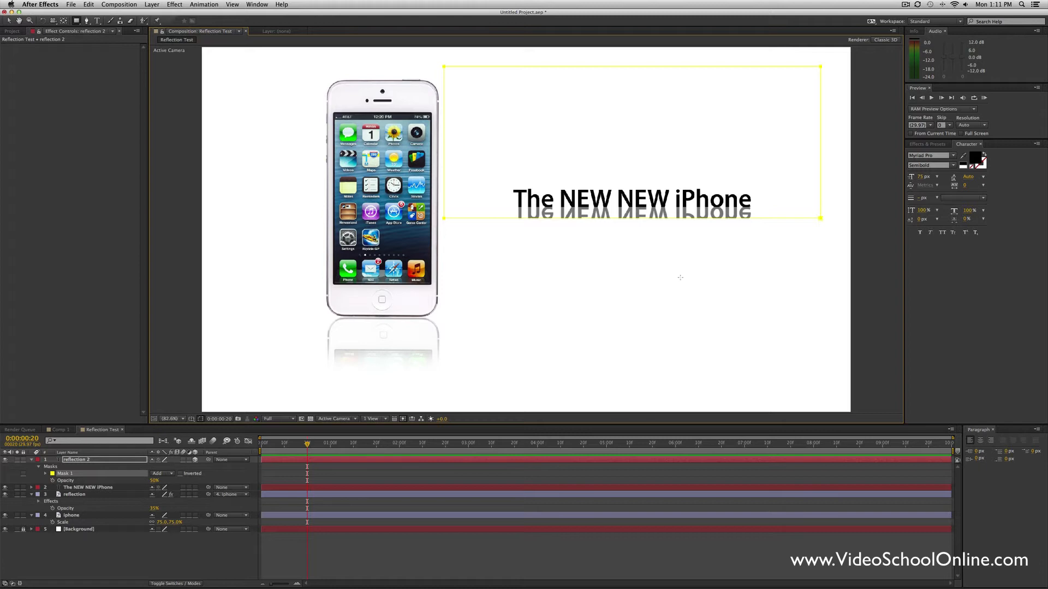
pyautogui.click(45, 474)
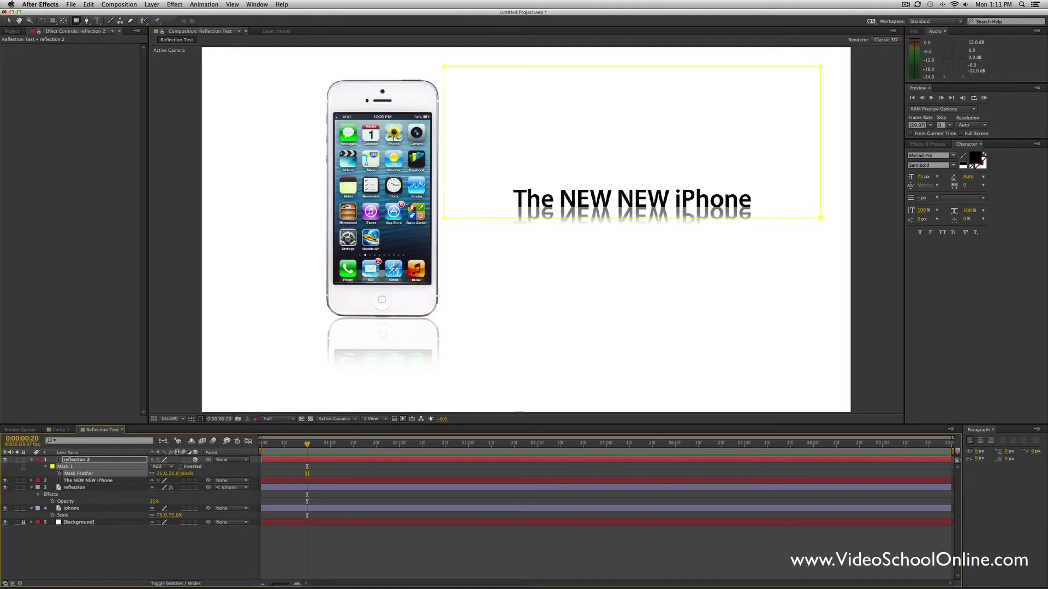
pyautogui.moveTo(290, 440)
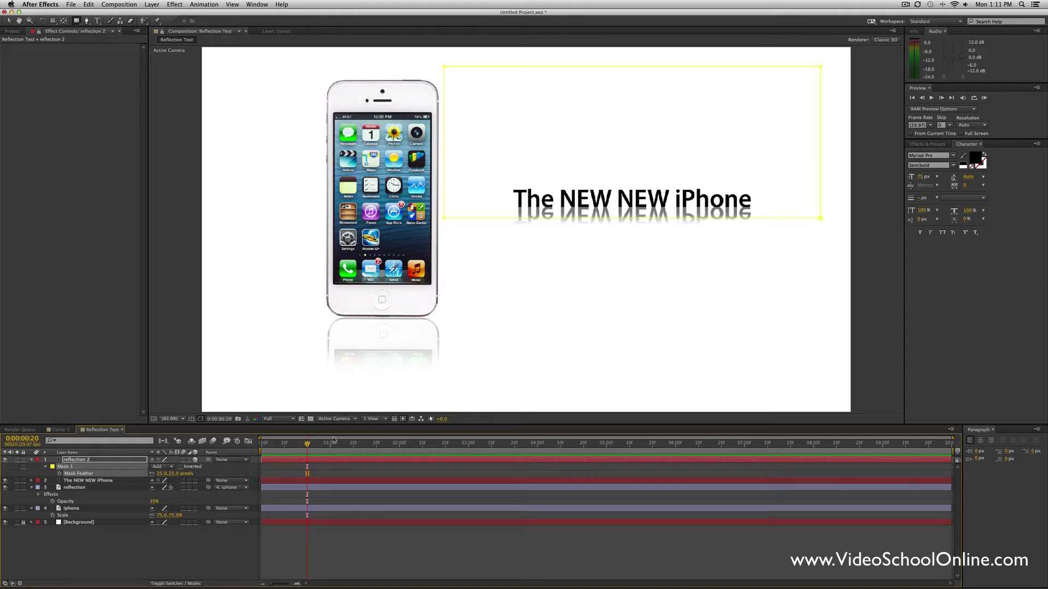
pyautogui.moveTo(595, 277)
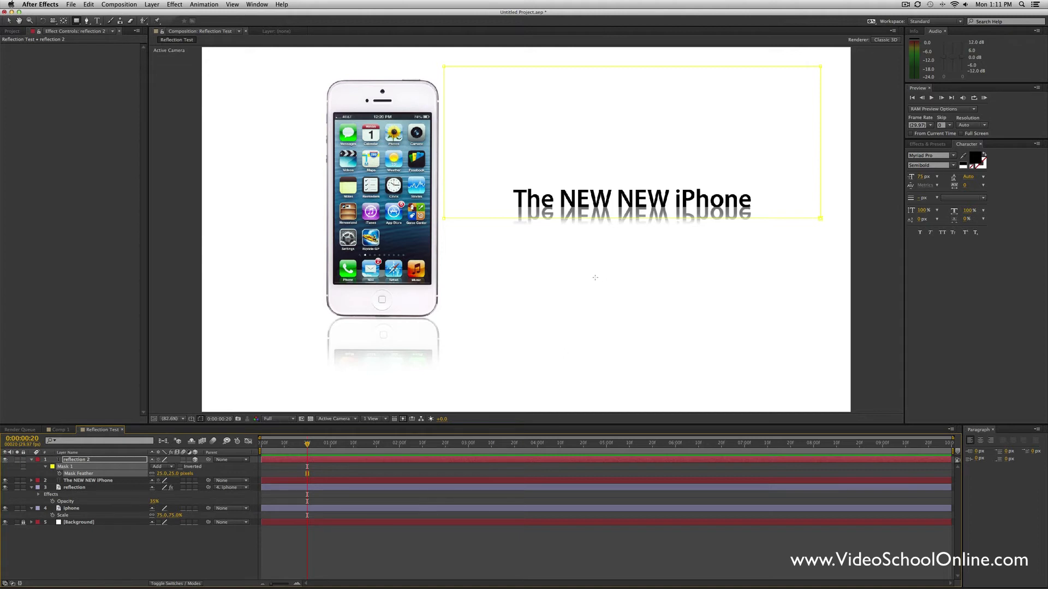
pyautogui.moveTo(540, 175)
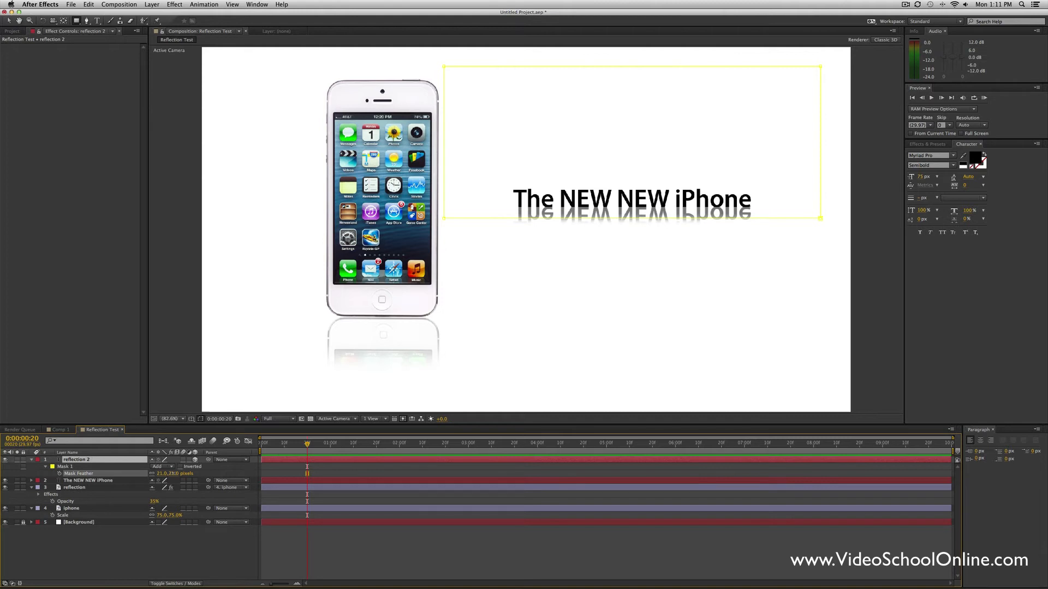
pyautogui.doubleClick(74, 459)
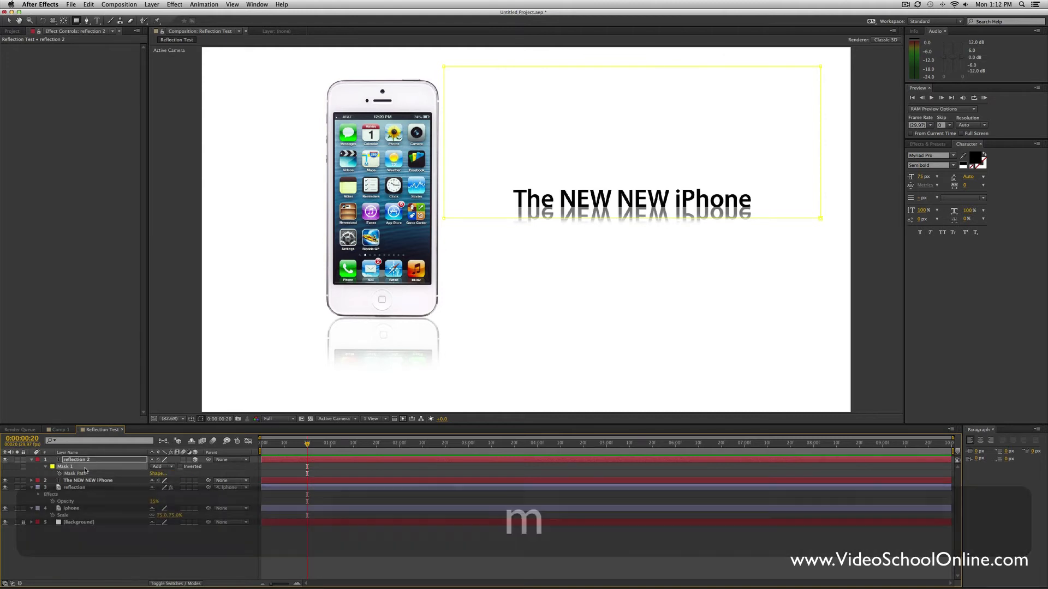
pyautogui.press('shift+cmd+z')
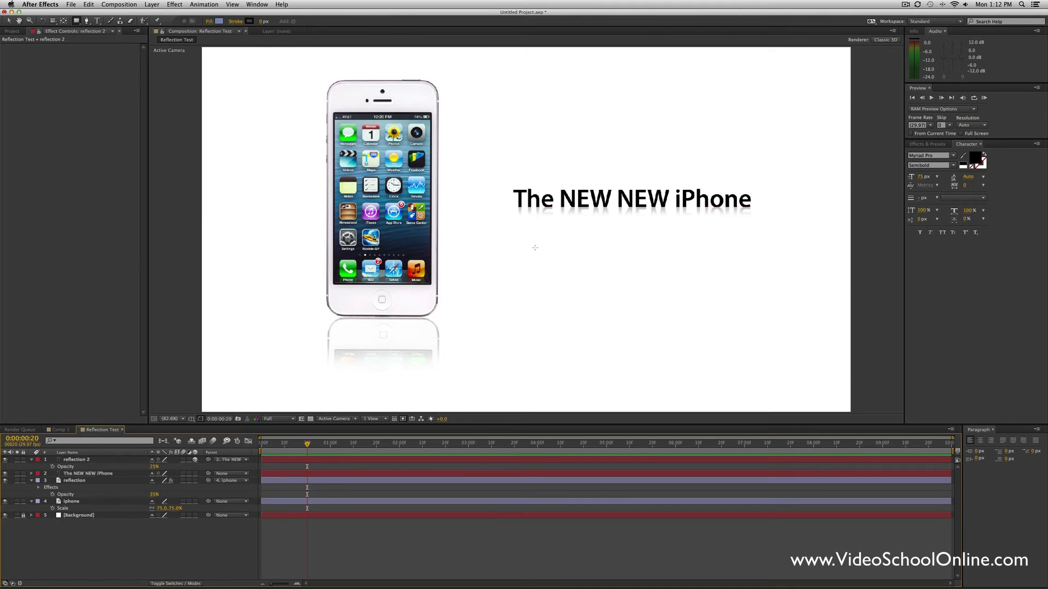
# Step: Undo the title's stray move, align the iPhone against the proportional grid, then hide the grid
pyautogui.click(631, 199)
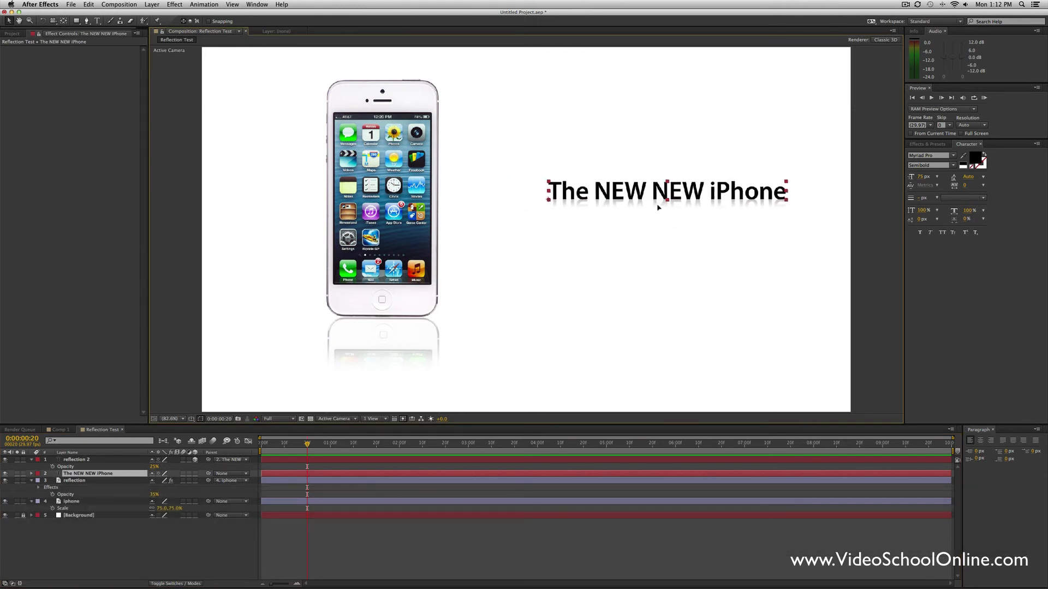
pyautogui.press('cmd+z')
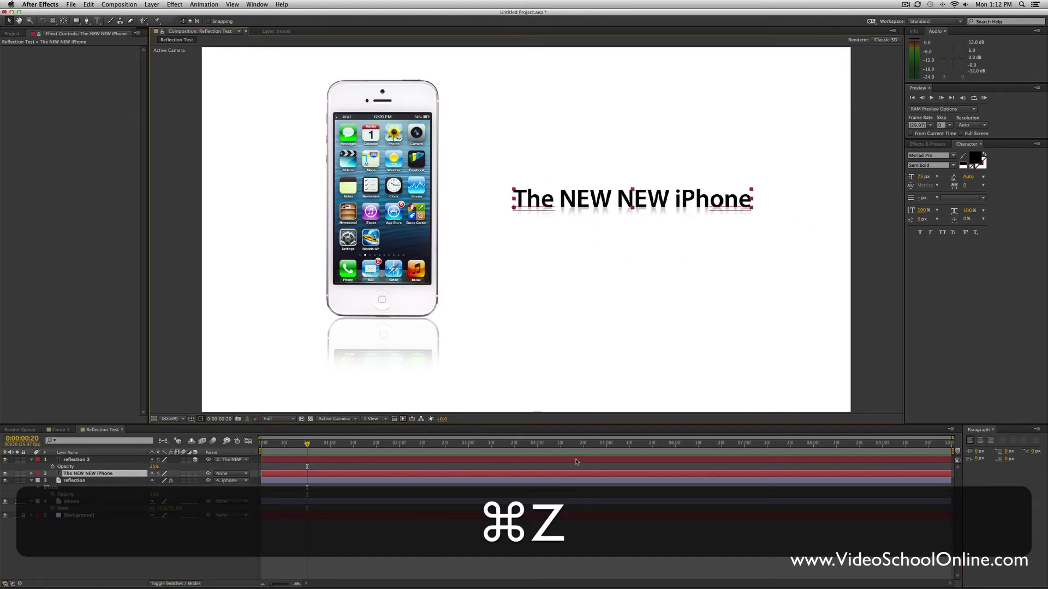
pyautogui.press('cmd+z')
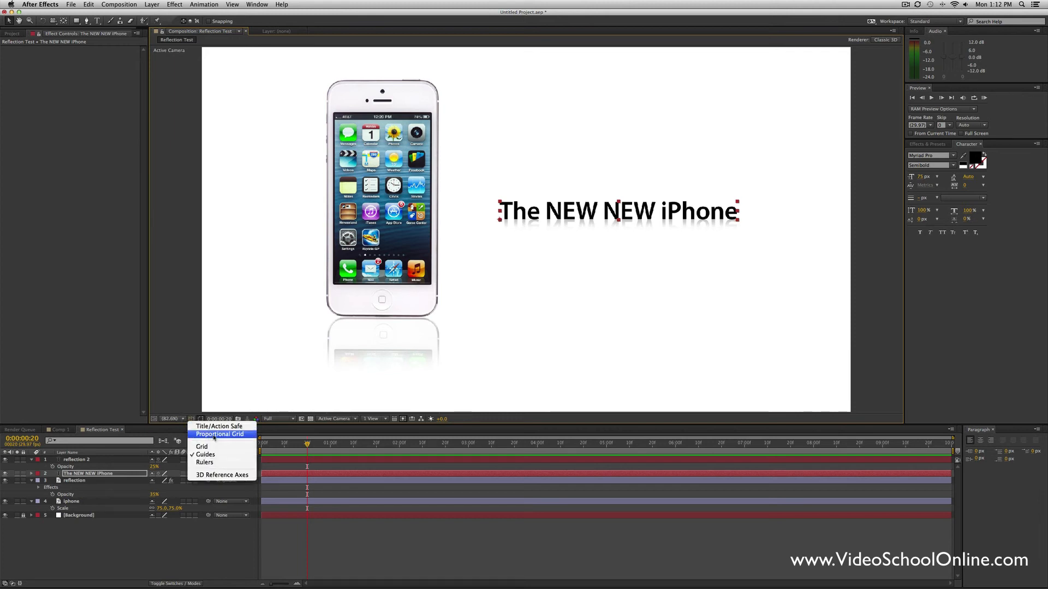
pyautogui.click(220, 434)
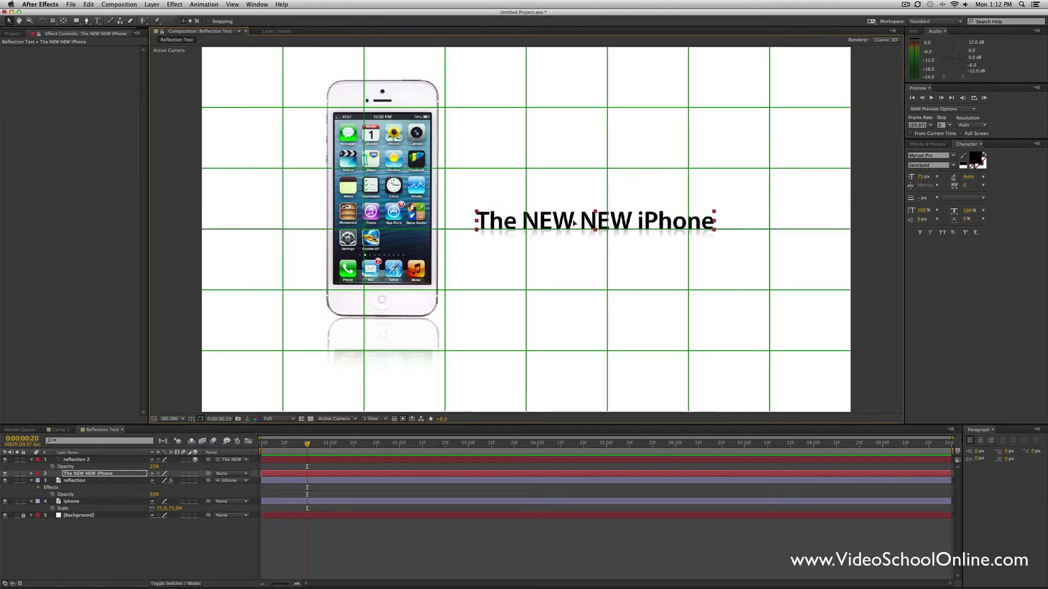
pyautogui.click(71, 501)
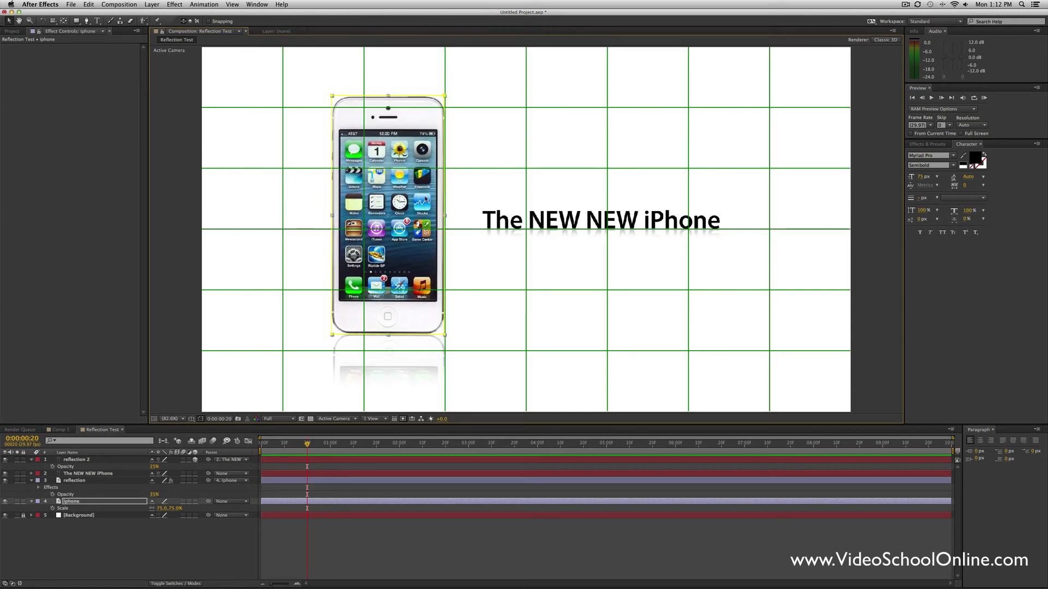
pyautogui.click(202, 419)
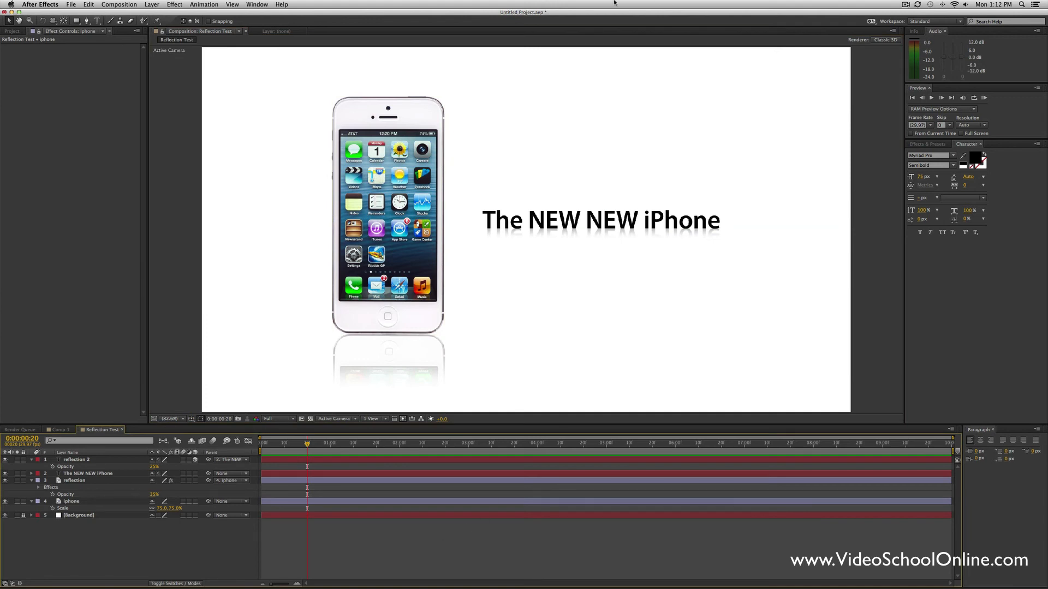
pyautogui.moveTo(547, 298)
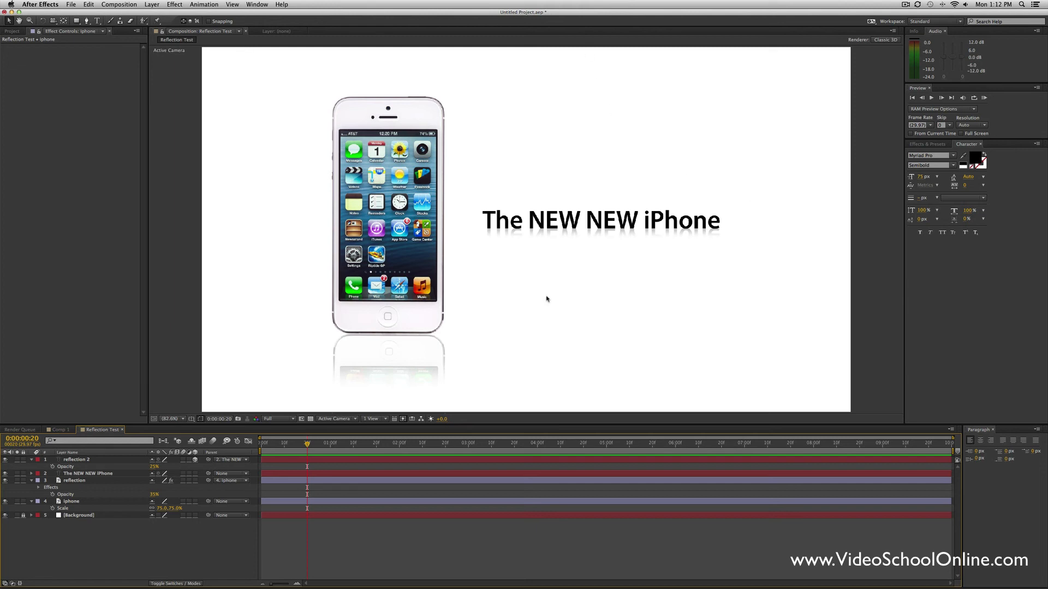
pyautogui.moveTo(459, 318)
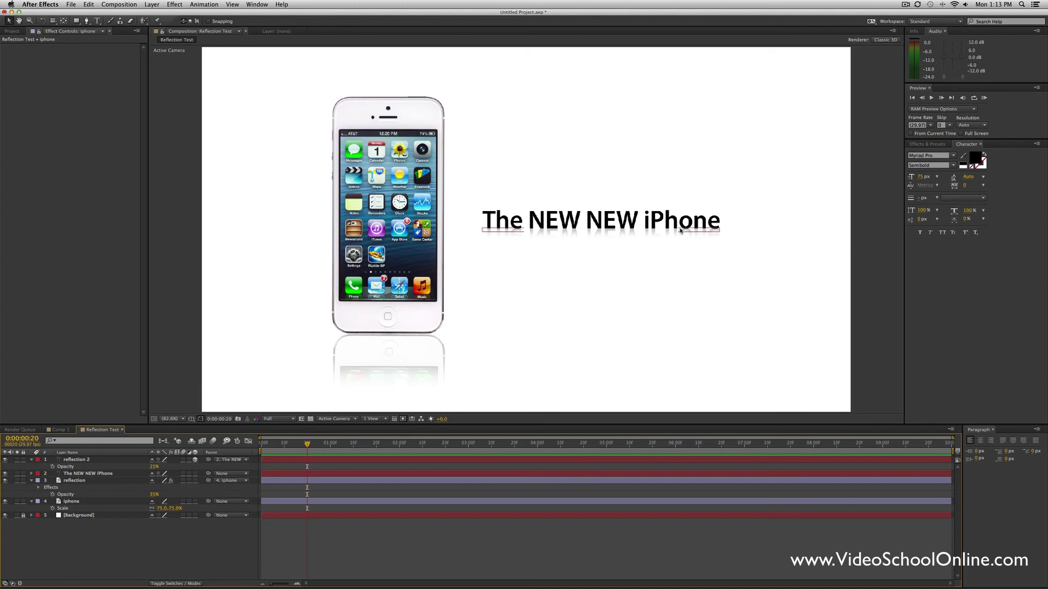
pyautogui.moveTo(672, 232)
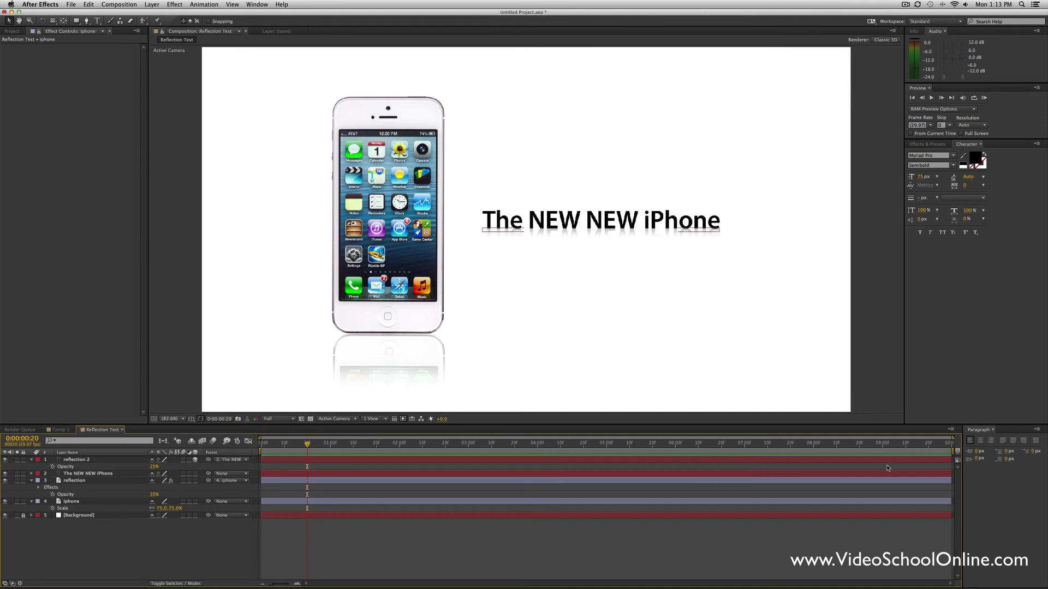
pyautogui.moveTo(884, 468)
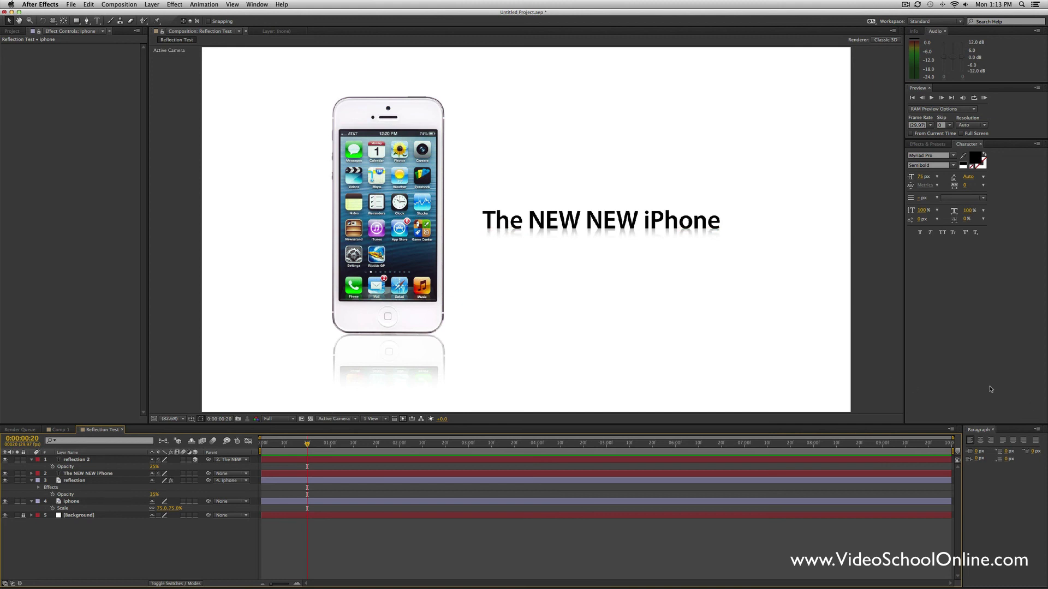
pyautogui.moveTo(511, 260)
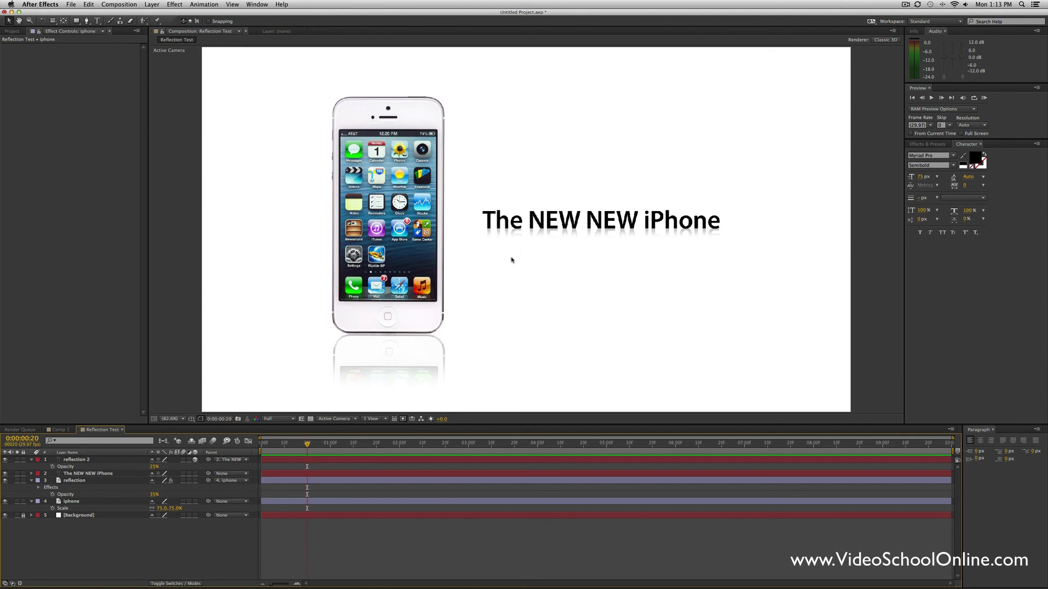
pyautogui.moveTo(533, 177)
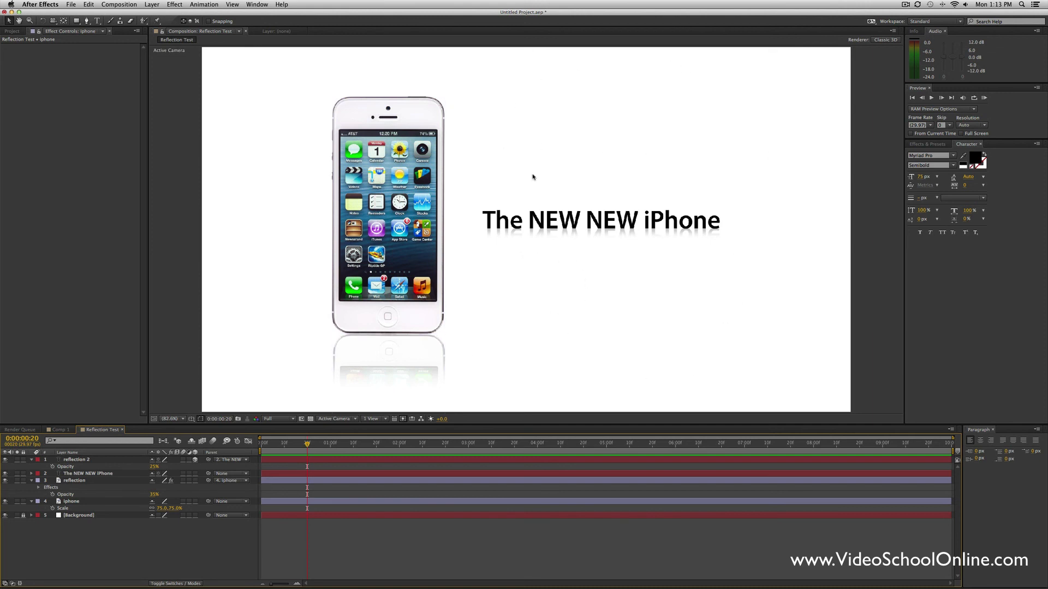
pyautogui.moveTo(747, 268)
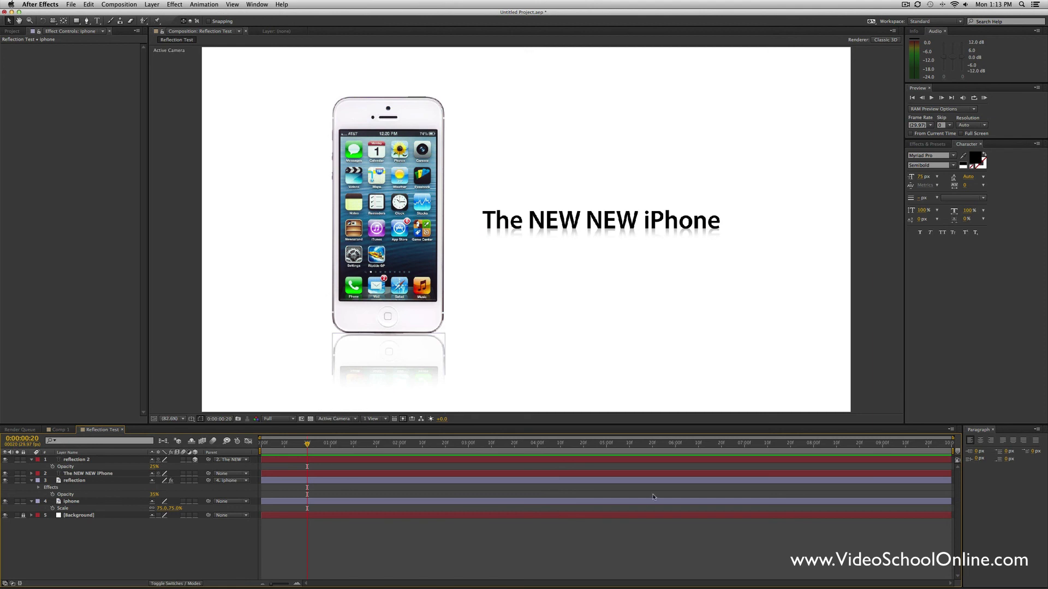
pyautogui.moveTo(1033, 329)
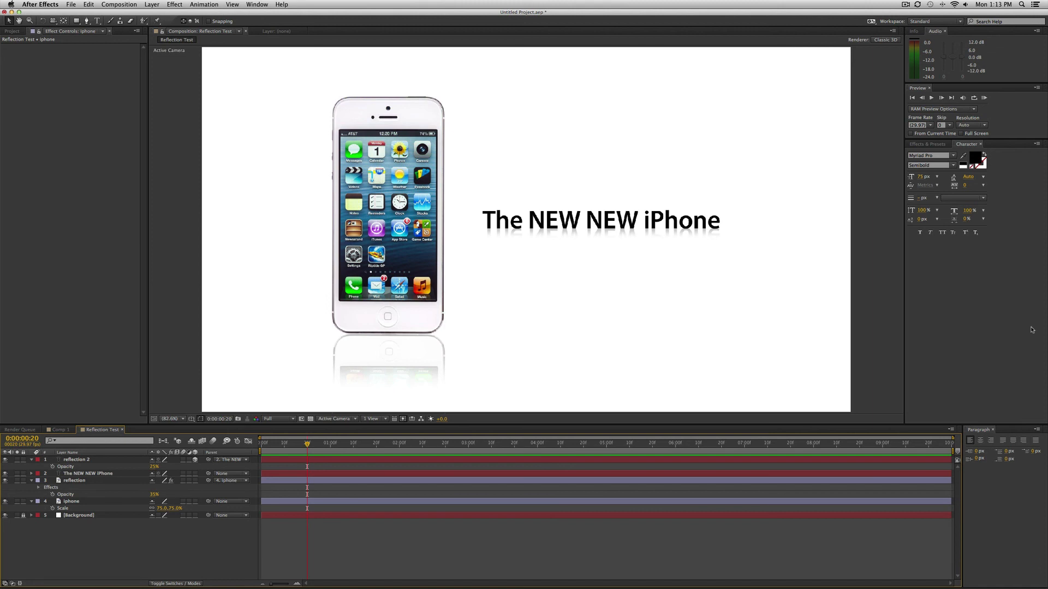
pyautogui.moveTo(961, 343)
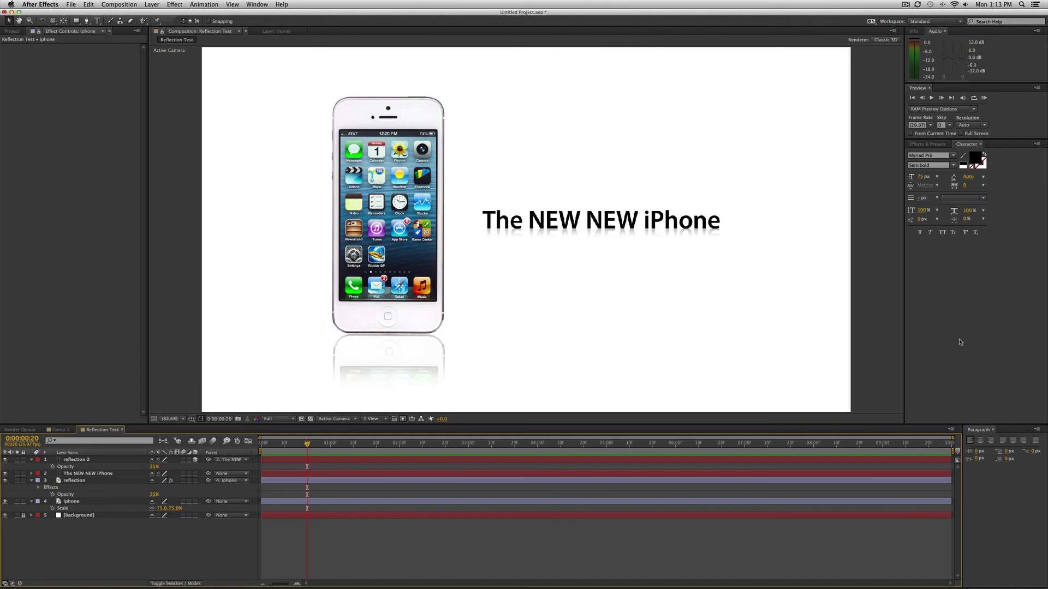